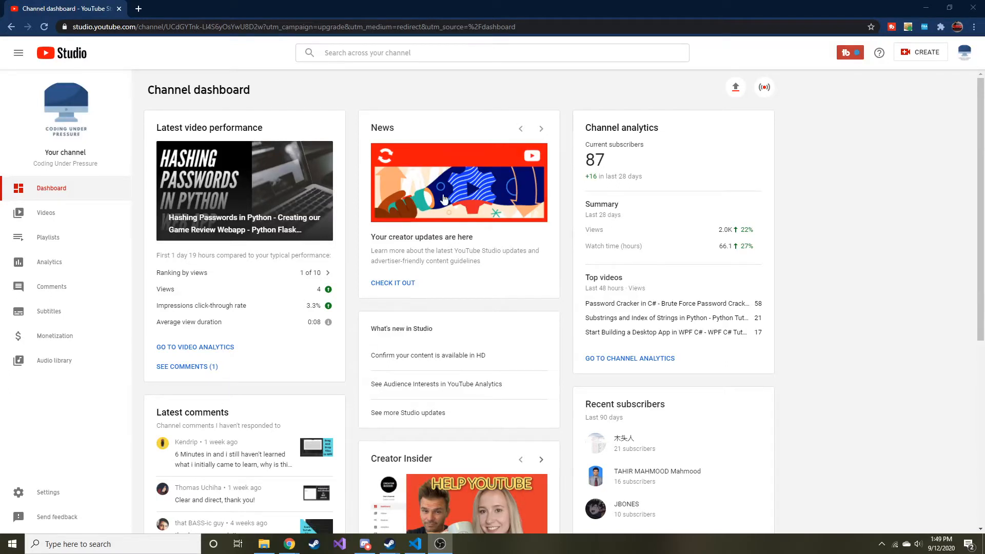
pyautogui.moveTo(338, 217)
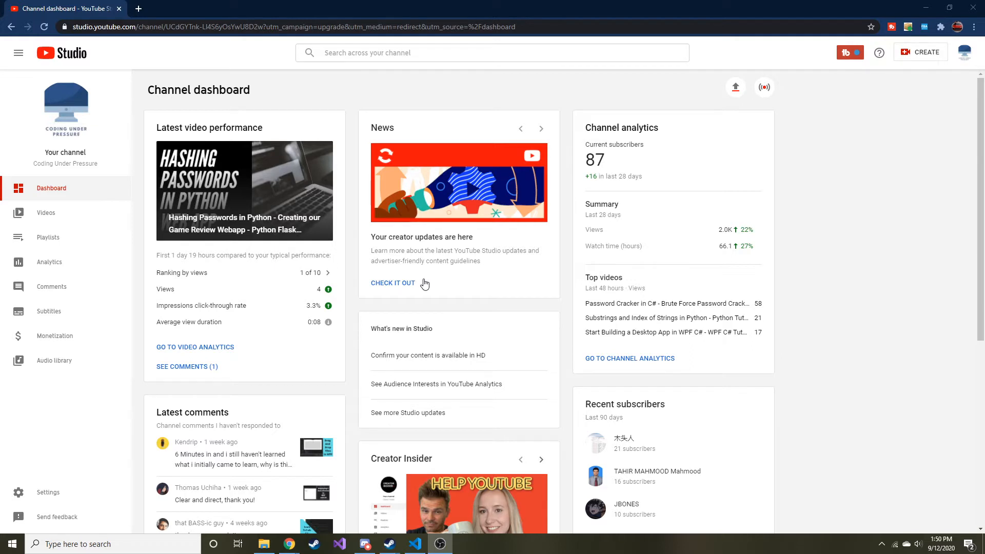
pyautogui.moveTo(428, 544)
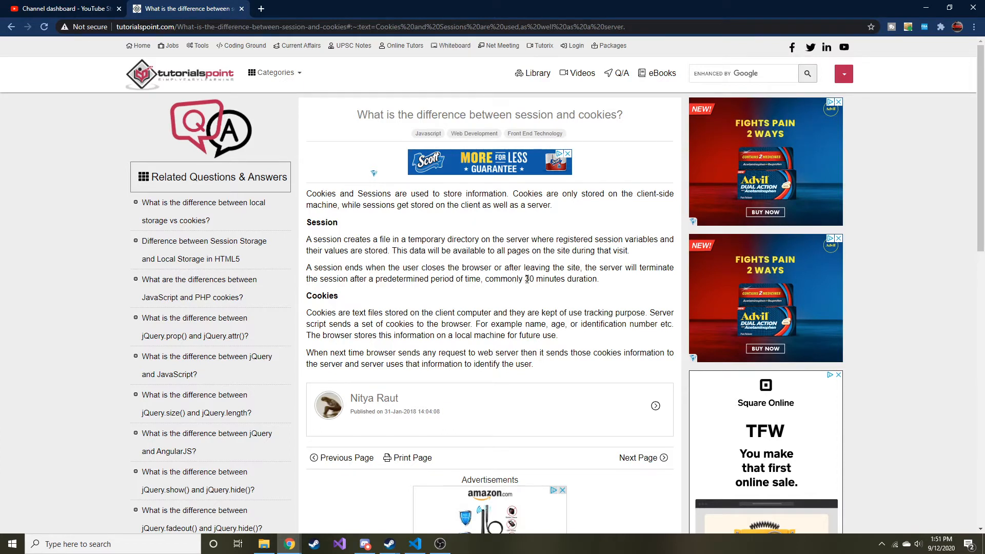
pyautogui.moveTo(546, 288)
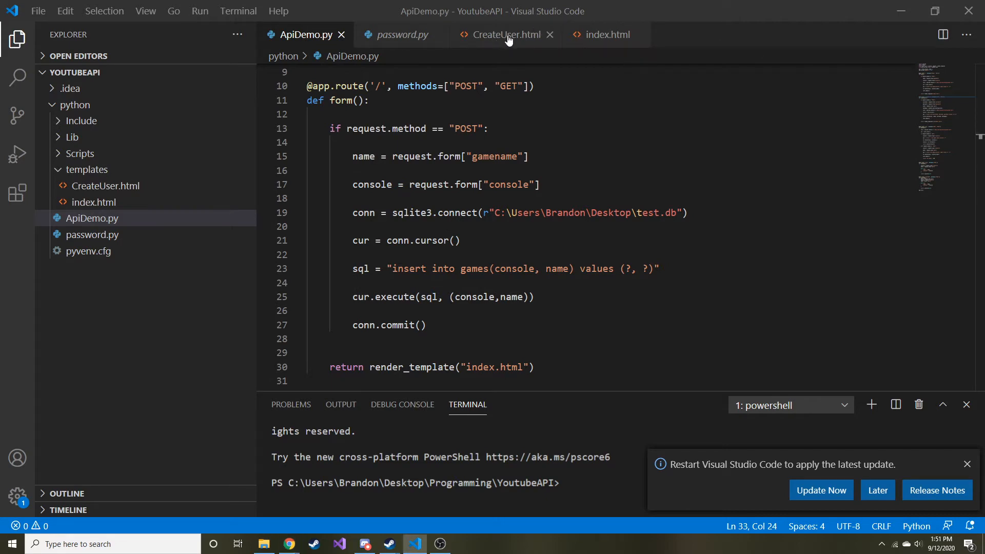
pyautogui.click(504, 34)
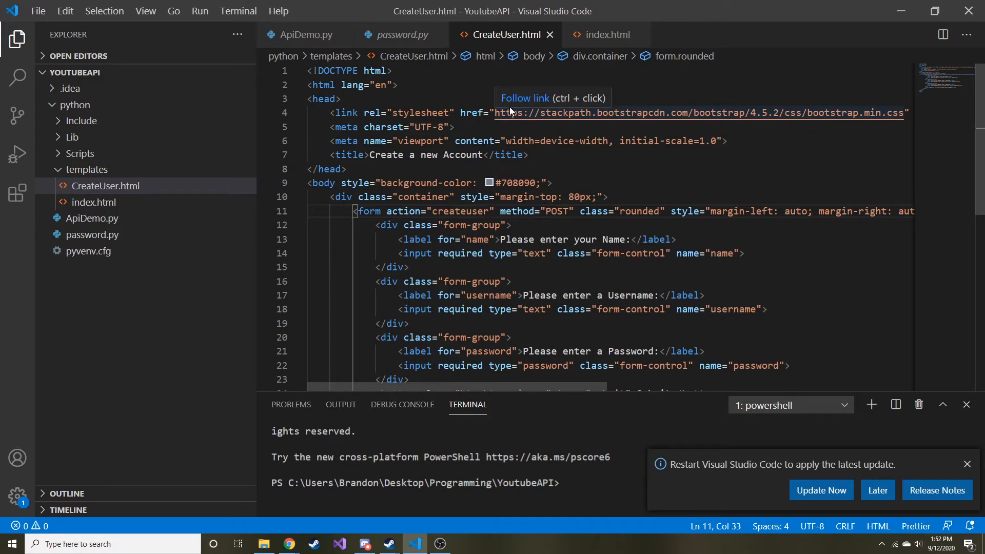
pyautogui.moveTo(302, 197)
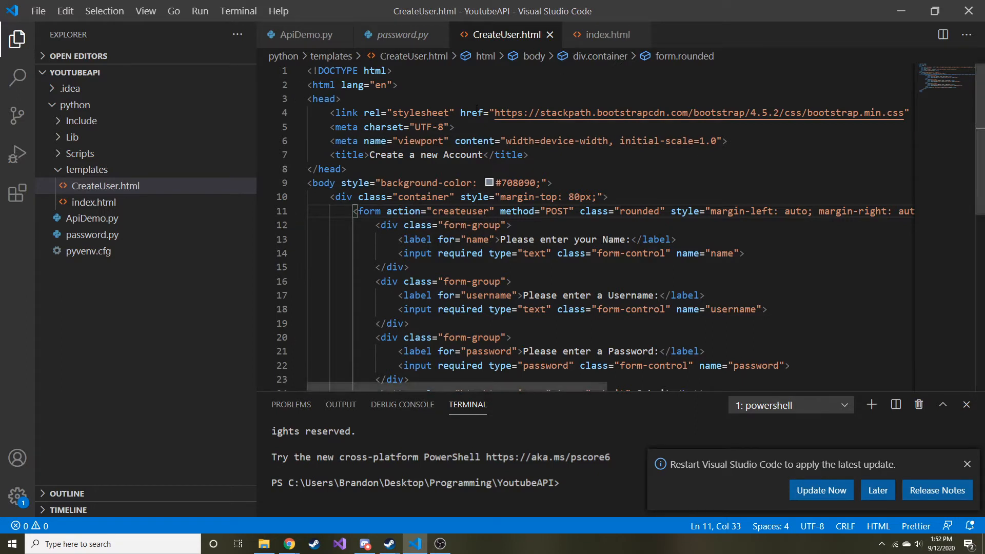
pyautogui.moveTo(133, 221)
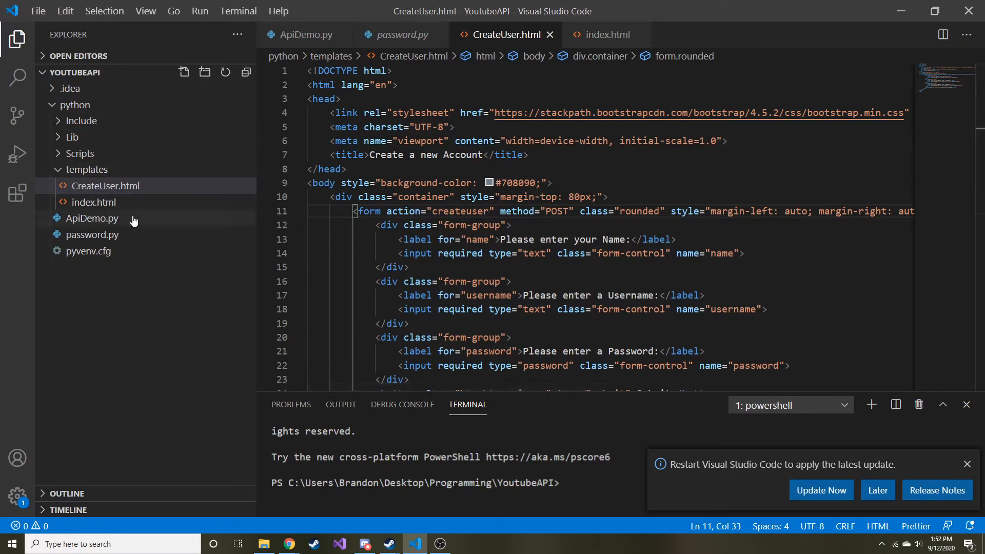
pyautogui.moveTo(118, 196)
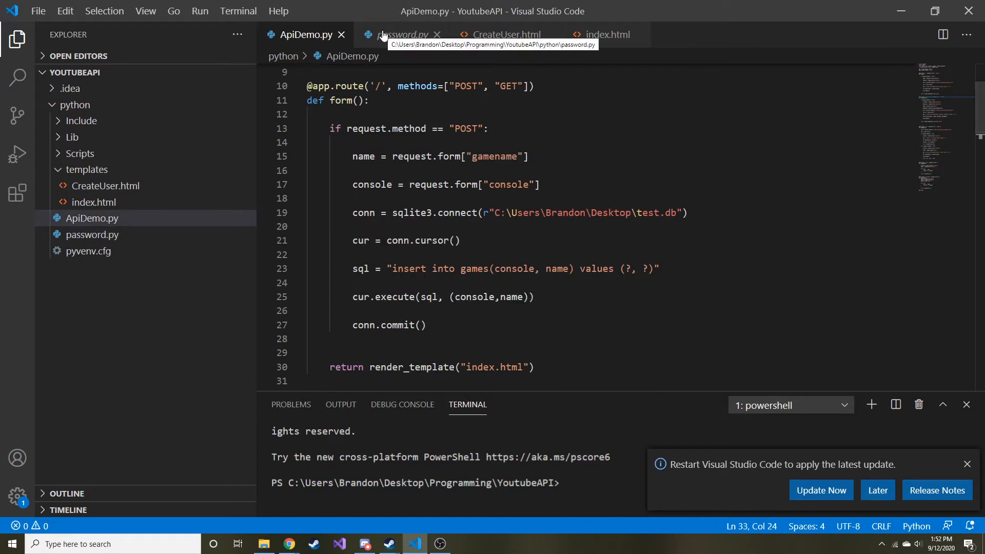
pyautogui.moveTo(412, 170)
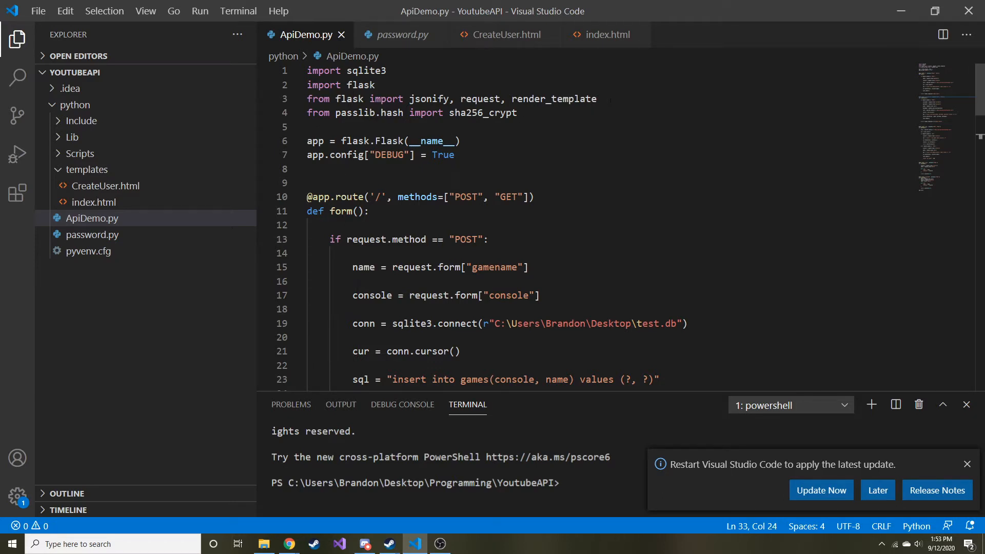
# Add session to the flask import list after render_template
pyautogui.doubleClick(554, 98)
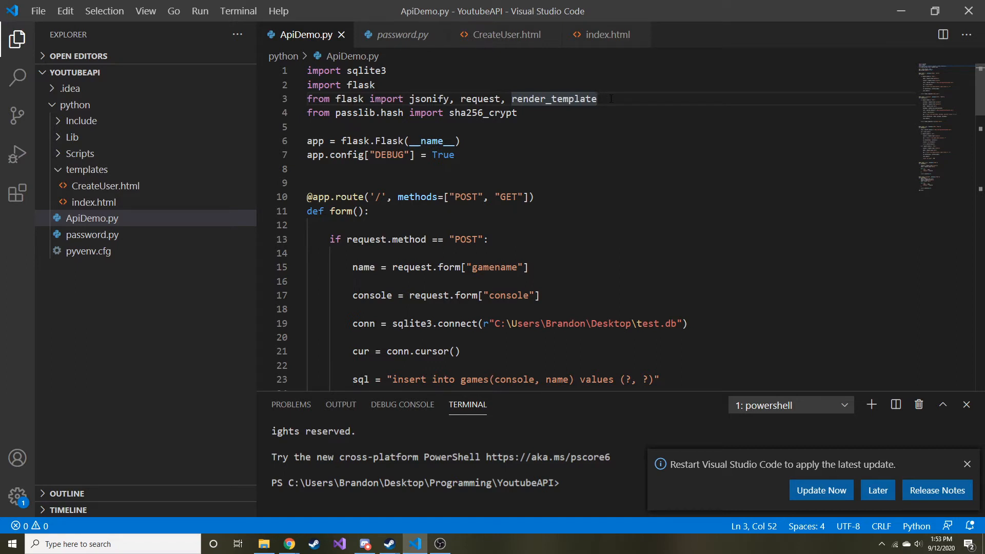
pyautogui.write(',')
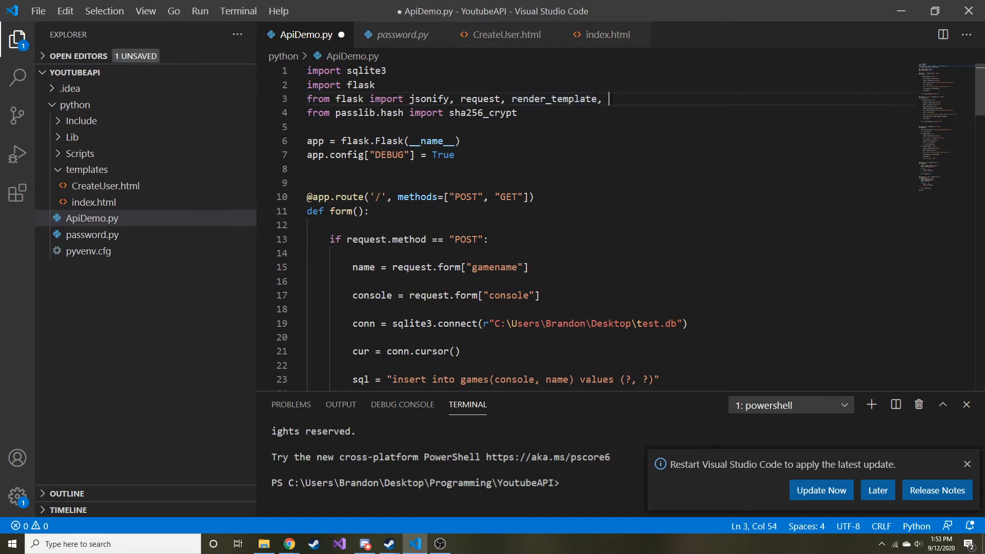
pyautogui.write('session')
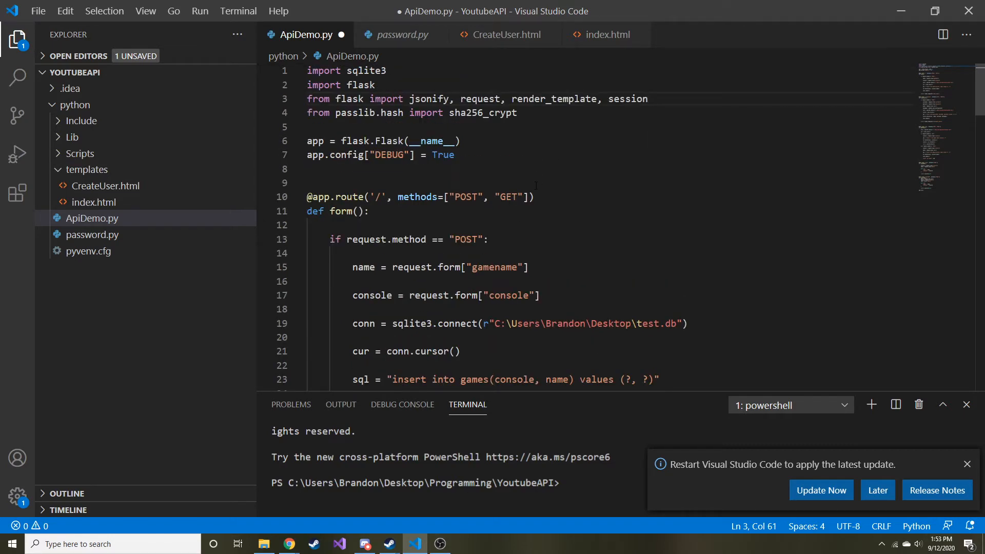
# Place the cursor at the start of the createuser function body on a new line
pyautogui.scroll(-3)
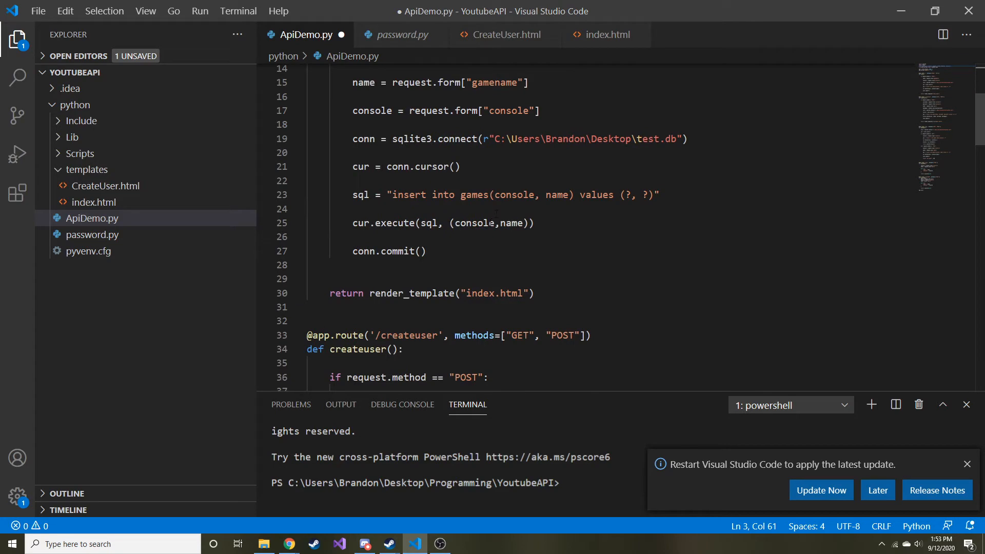
pyautogui.scroll(-3)
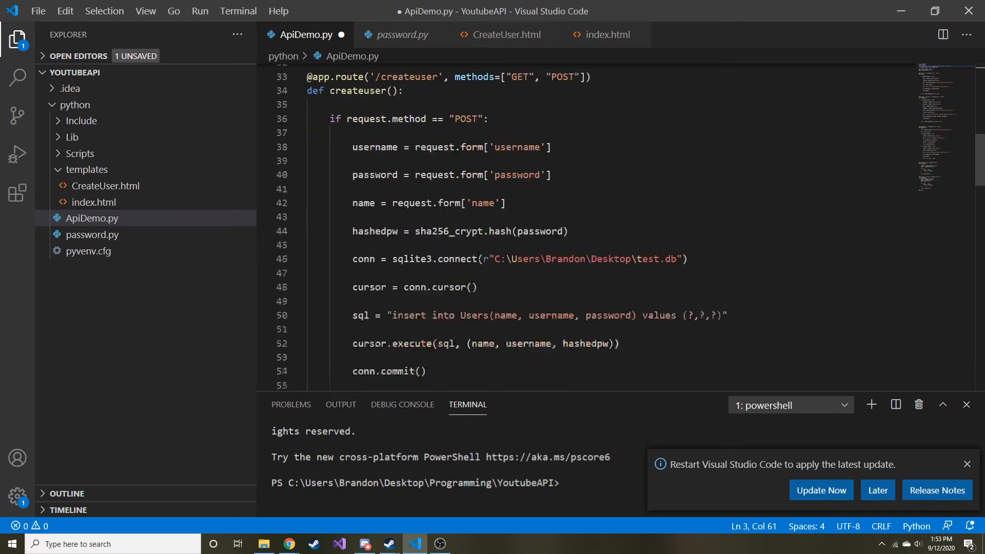
pyautogui.scroll(-3)
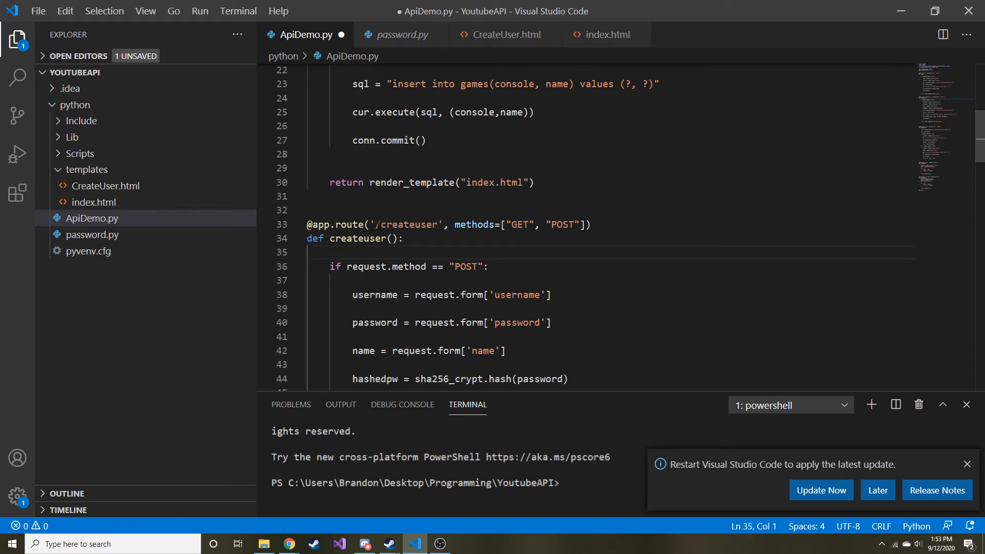
pyautogui.click(432, 224)
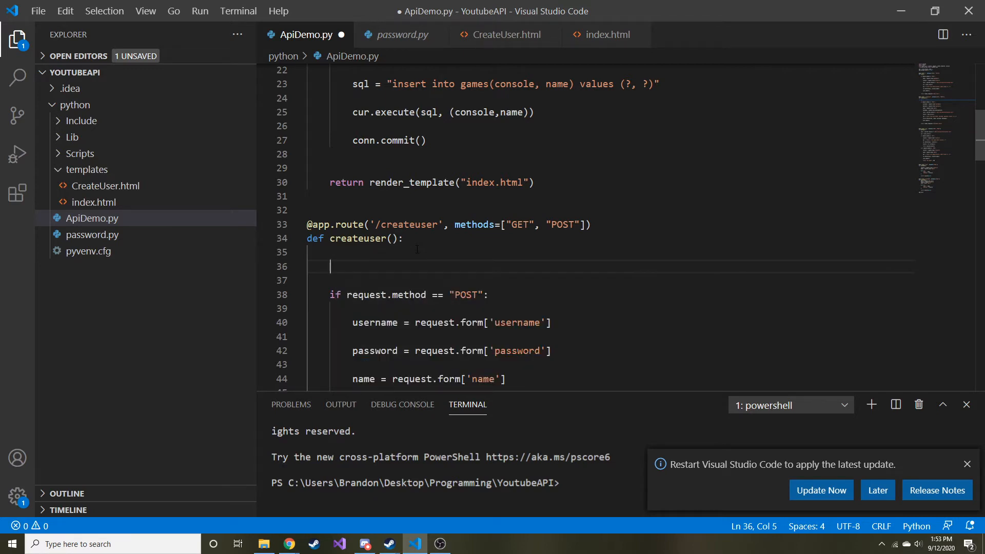
# Write the condition if request.method == "GET": in createuser
pyautogui.scroll(-3)
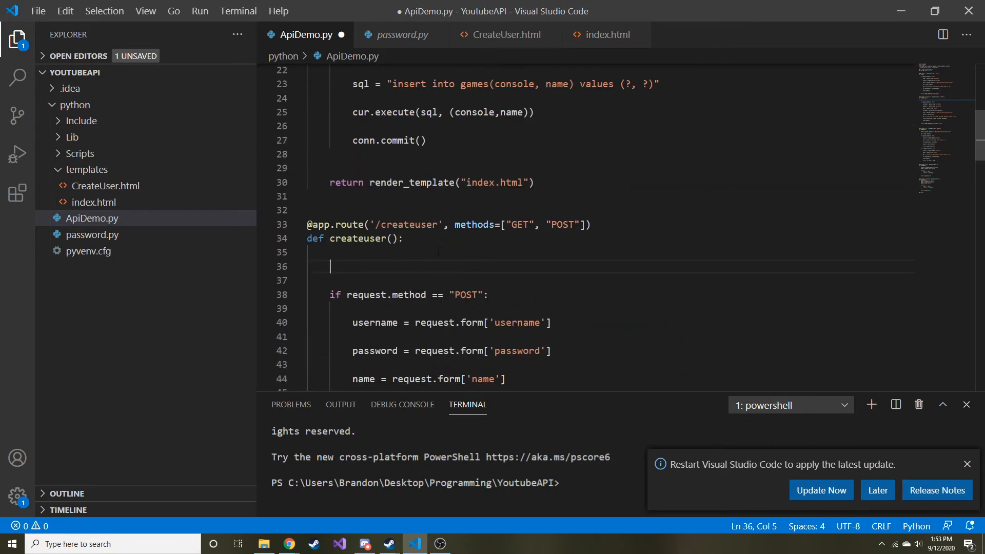
pyautogui.write('if')
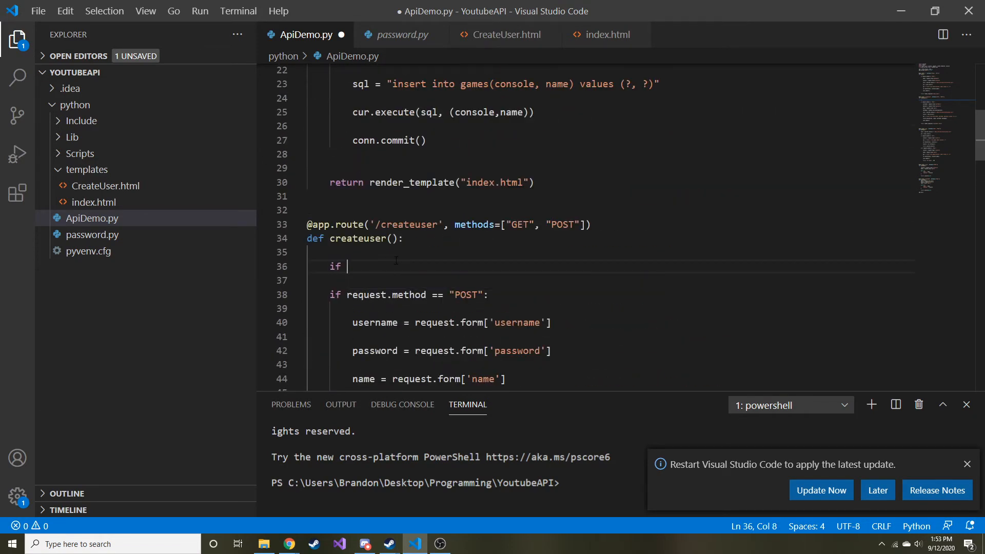
pyautogui.write('rewue')
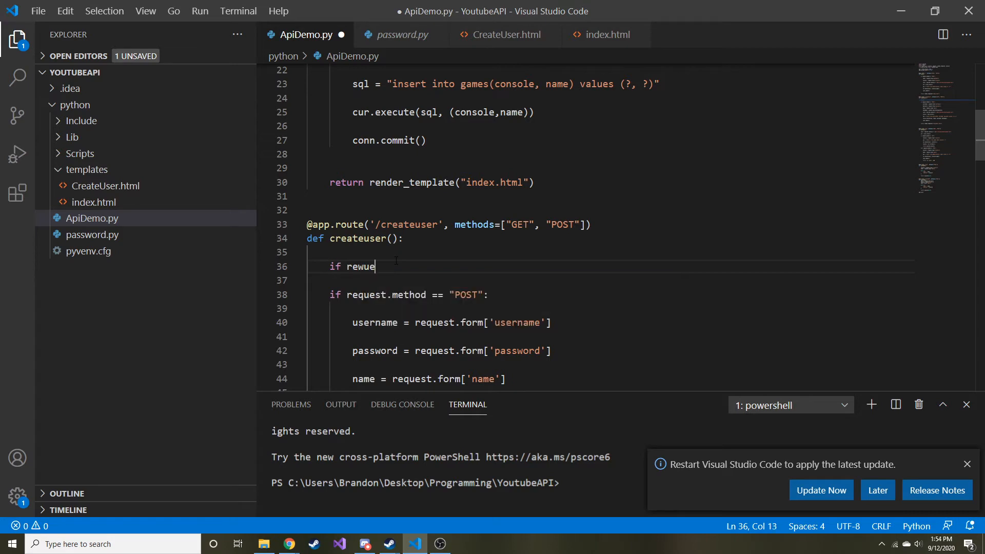
pyautogui.write('request.method == "GET":')
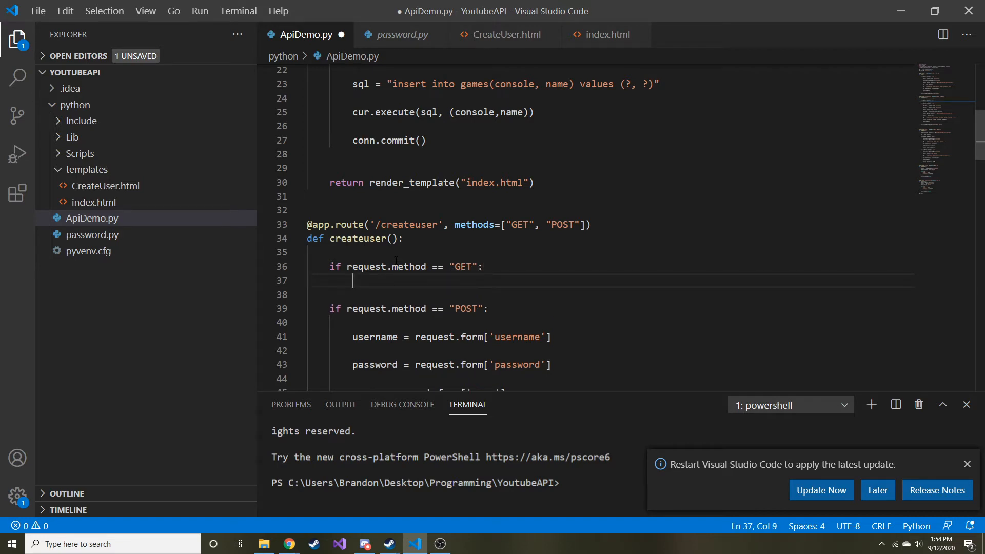
pyautogui.press('enter')
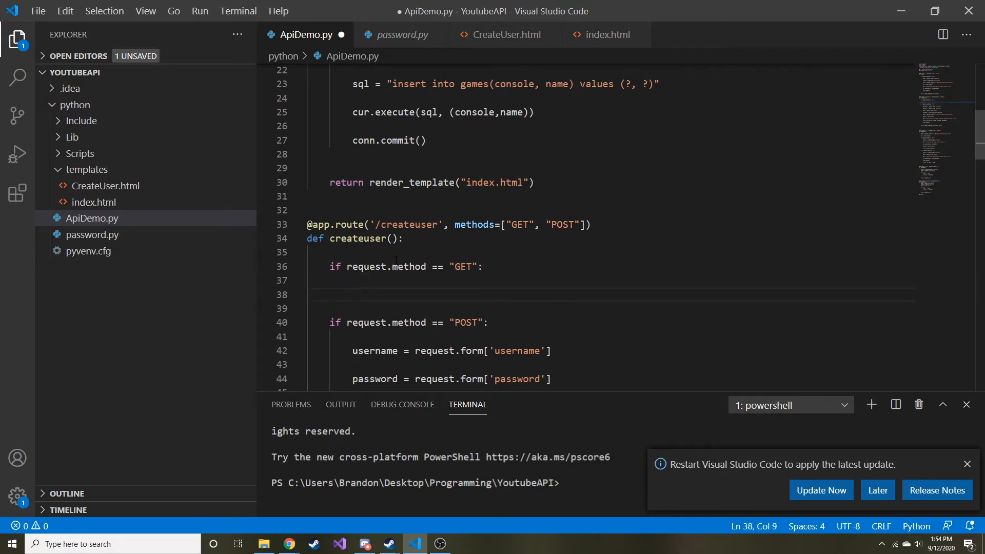
# Assign request.args['user'] to session['user'] inside the GET branch
pyautogui.write("session['user")
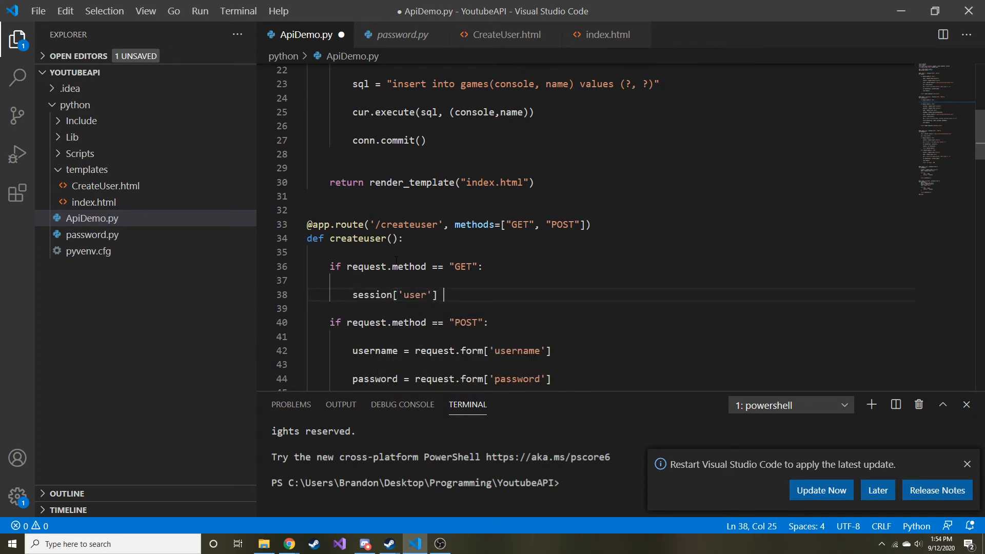
pyautogui.write('= re')
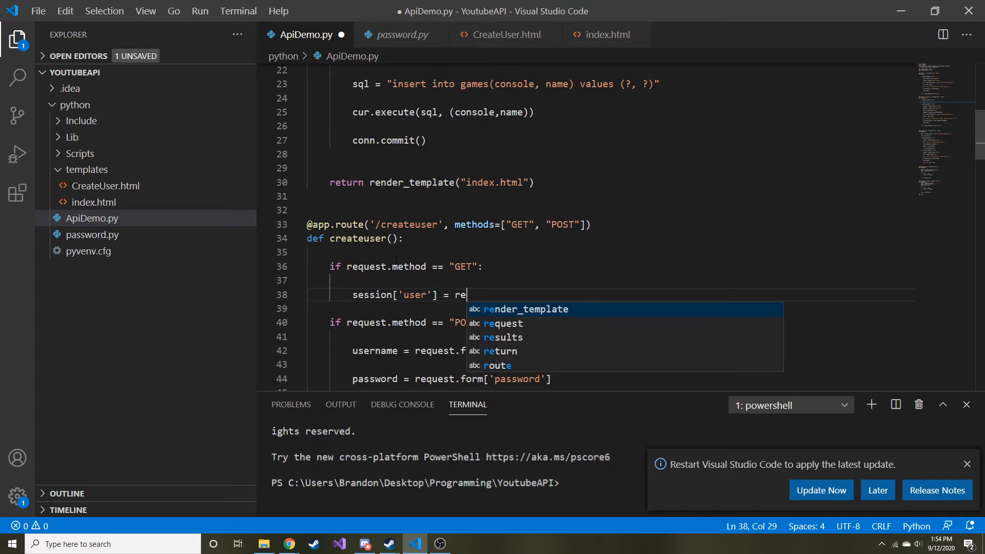
pyautogui.write('quest.args[')
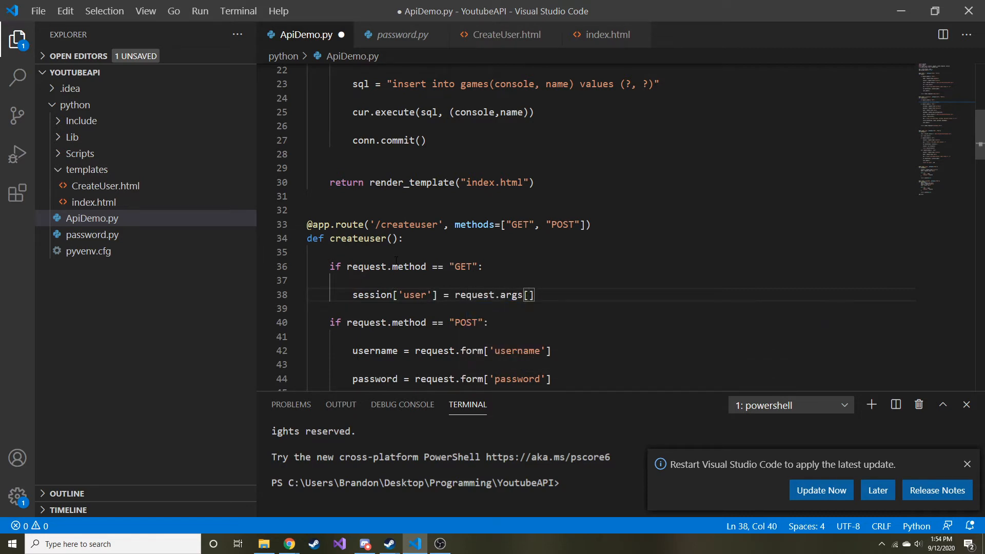
pyautogui.write("'user'")
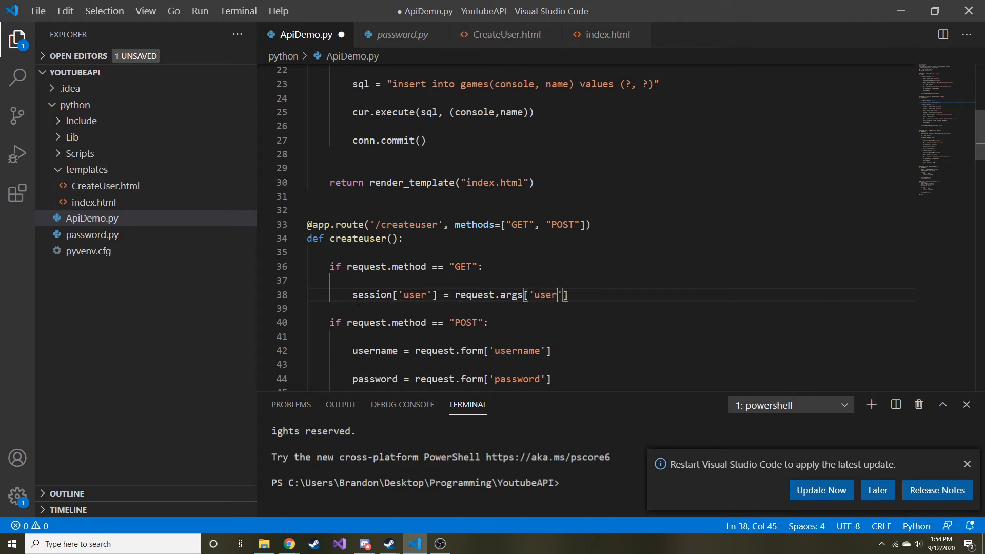
pyautogui.doubleClick(370, 294)
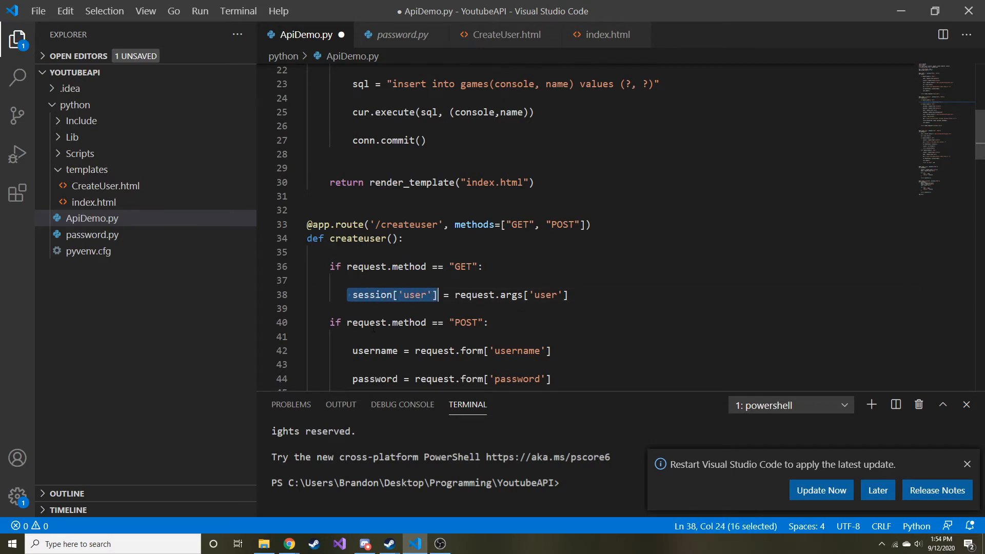
pyautogui.doubleClick(414, 295)
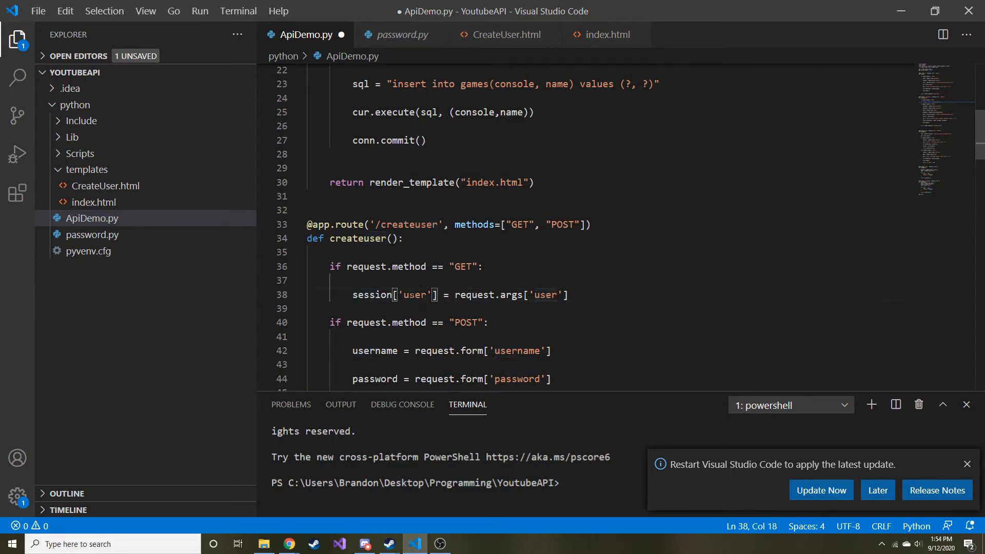
pyautogui.doubleClick(414, 295)
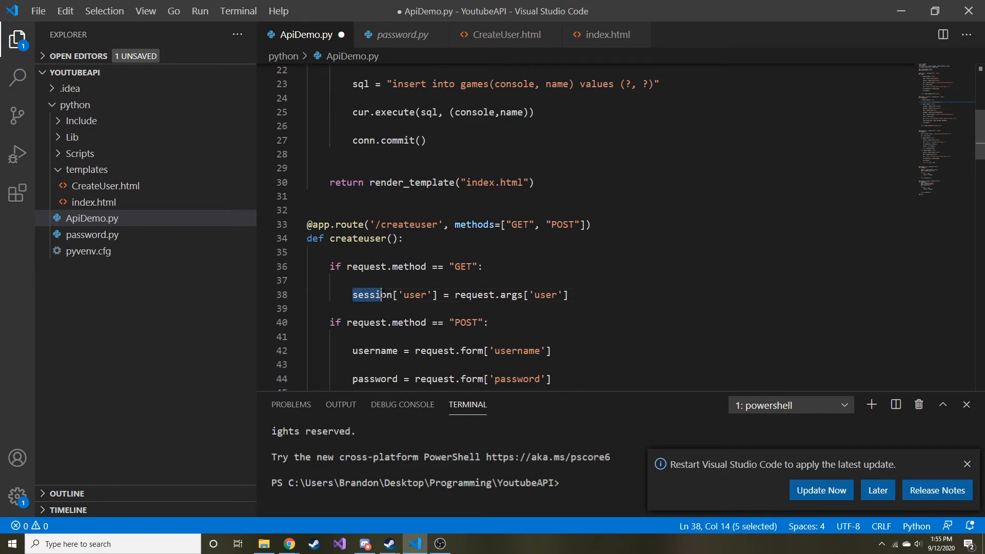
pyautogui.doubleClick(372, 294)
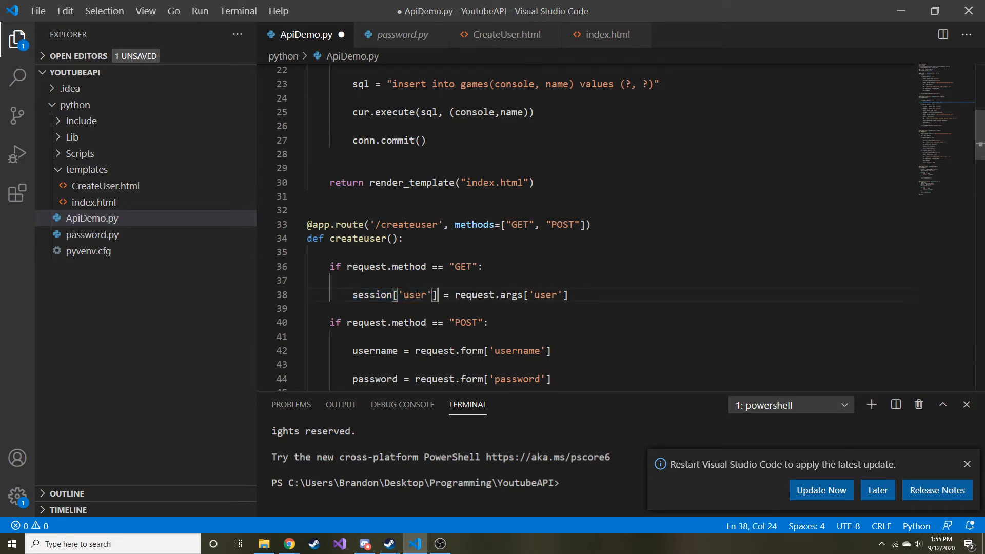
pyautogui.moveTo(457, 295); pyautogui.dragTo(532, 295)
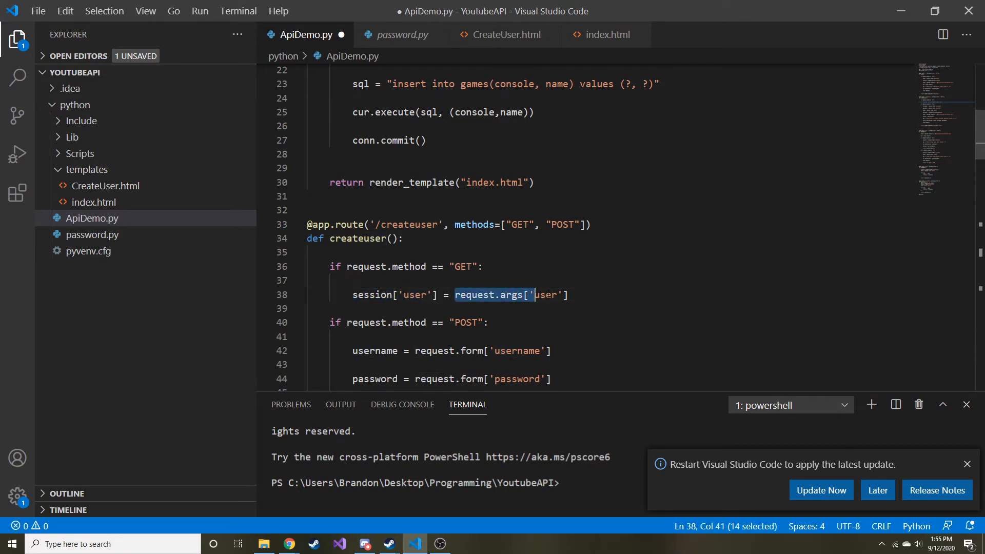
pyautogui.moveTo(529, 295); pyautogui.dragTo(568, 294)
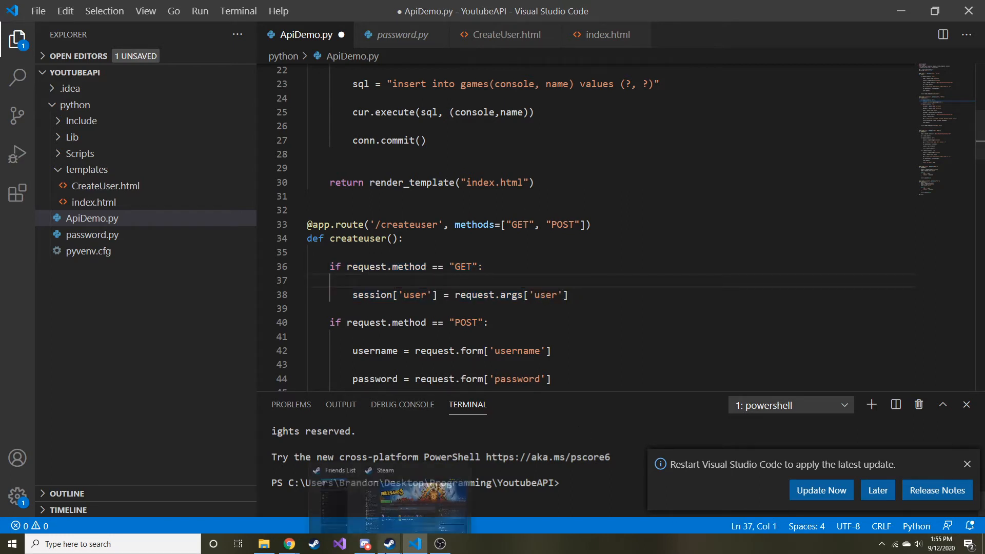
pyautogui.doubleClick(415, 294)
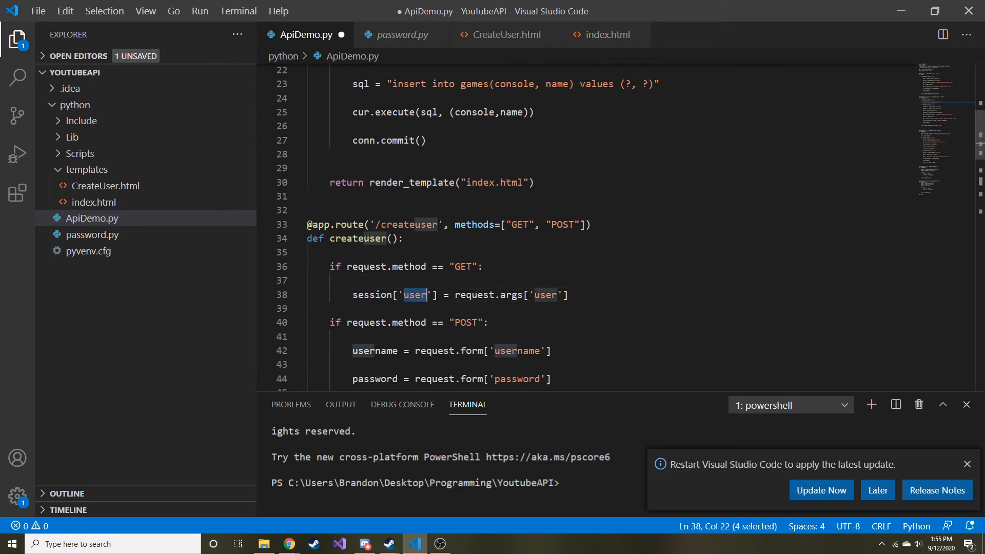
pyautogui.moveTo(430, 295); pyautogui.dragTo(552, 295)
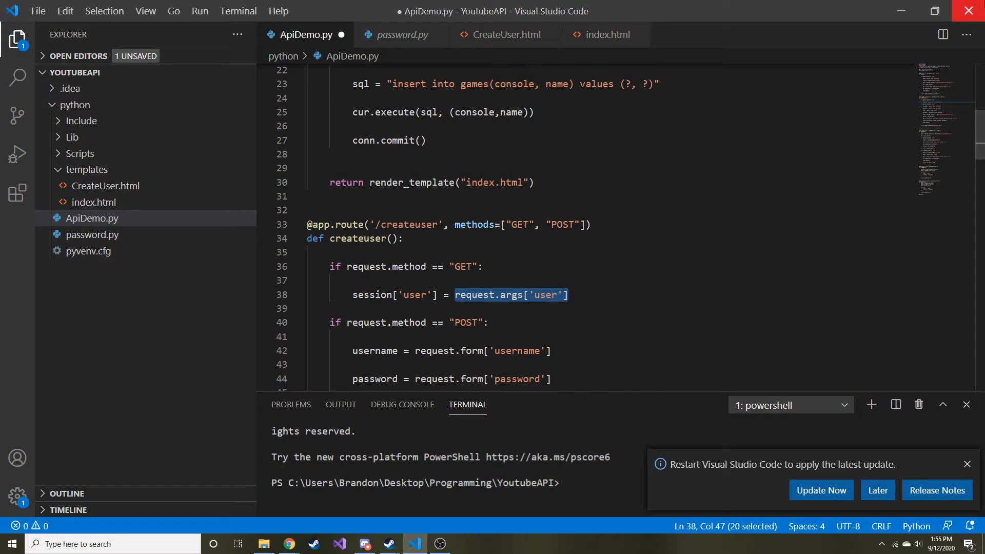
pyautogui.click(569, 295)
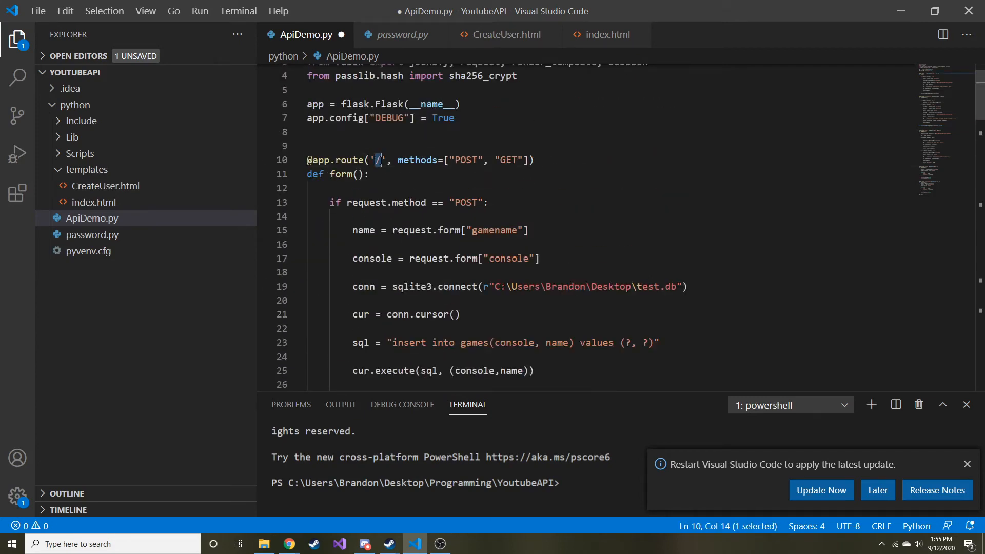
pyautogui.scroll(-3)
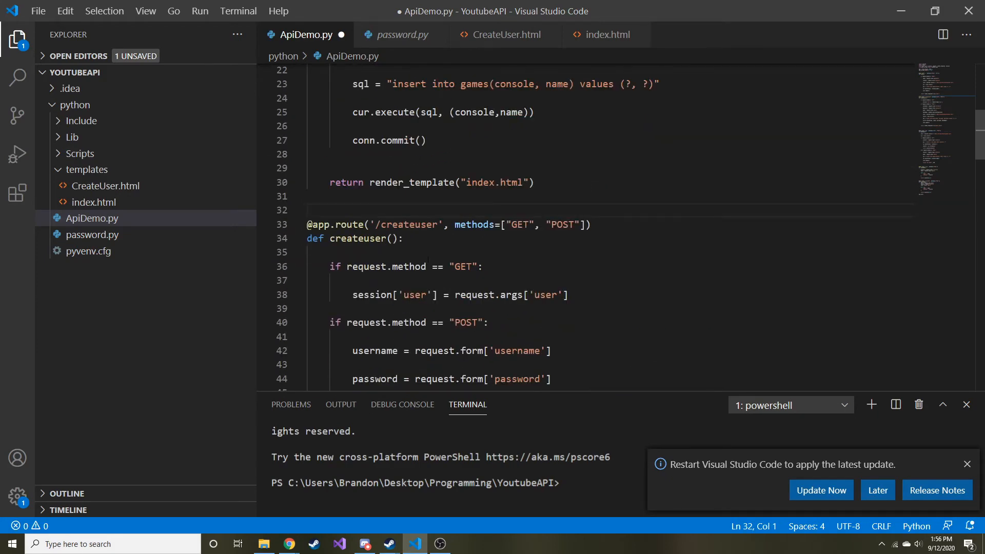
pyautogui.click(325, 196)
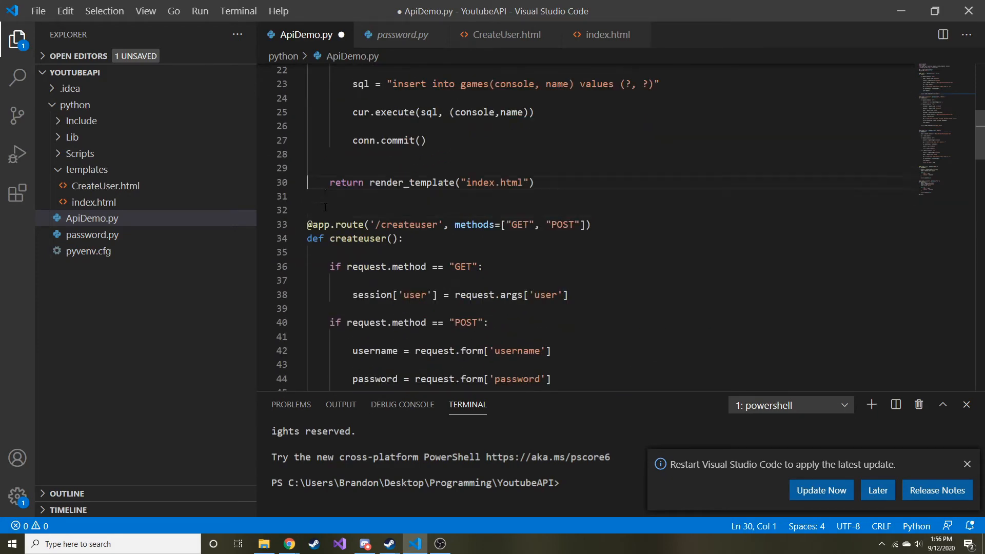
pyautogui.write('@')
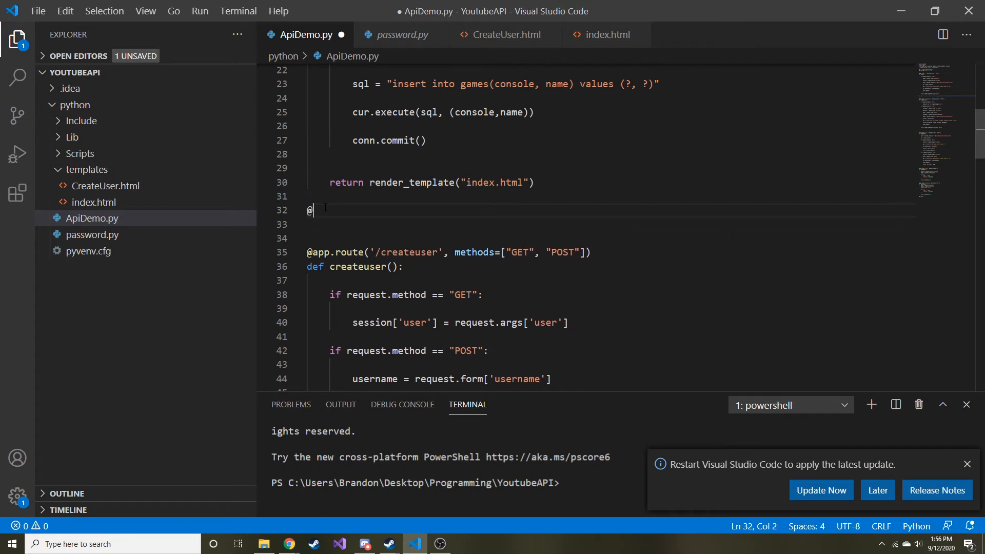
pyautogui.write("app.route('")
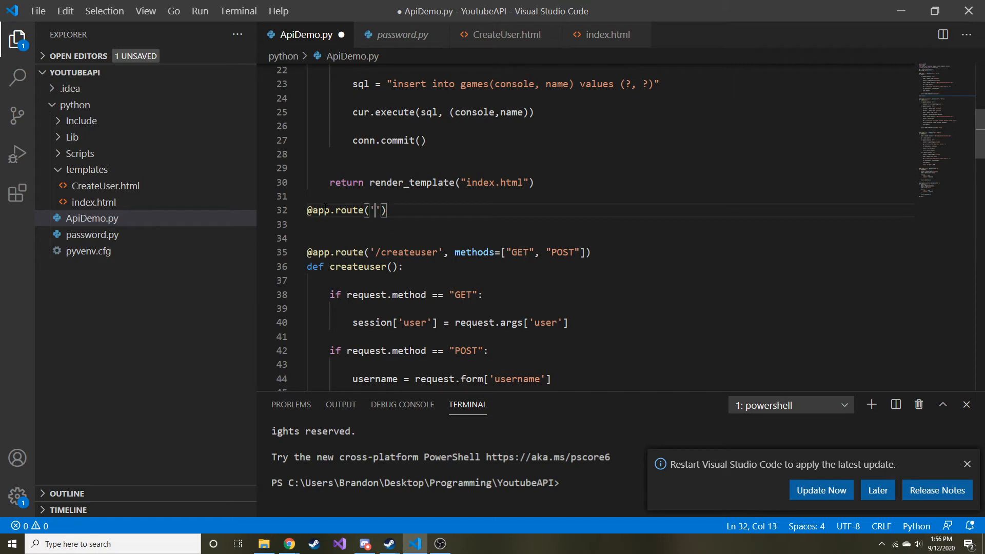
pyautogui.write('/show')
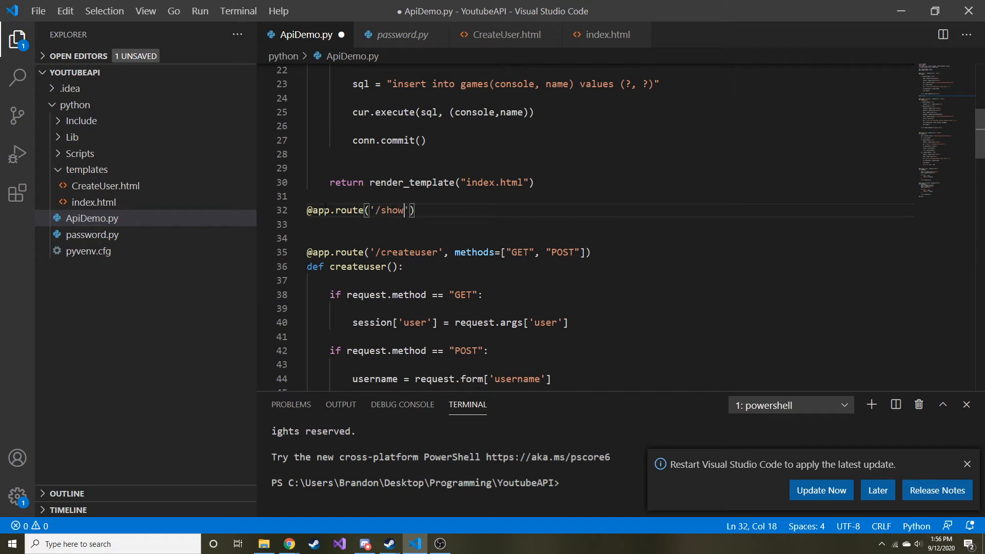
pyautogui.write('user')
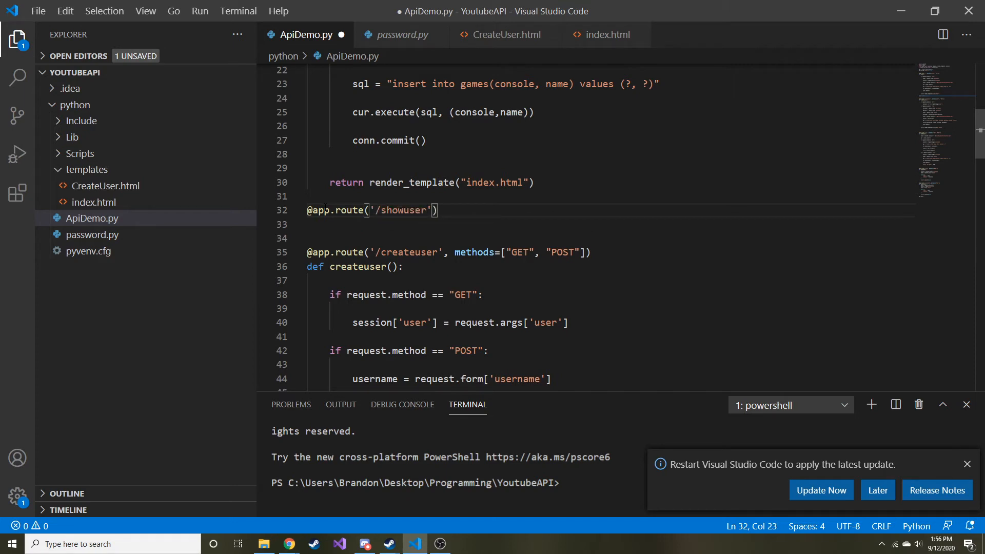
pyautogui.write(', method')
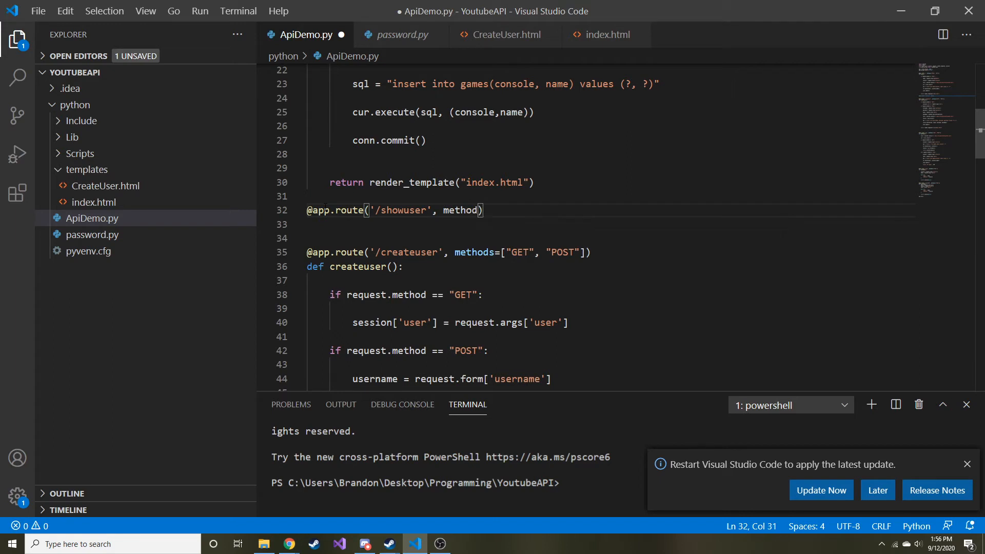
pyautogui.write('={}')
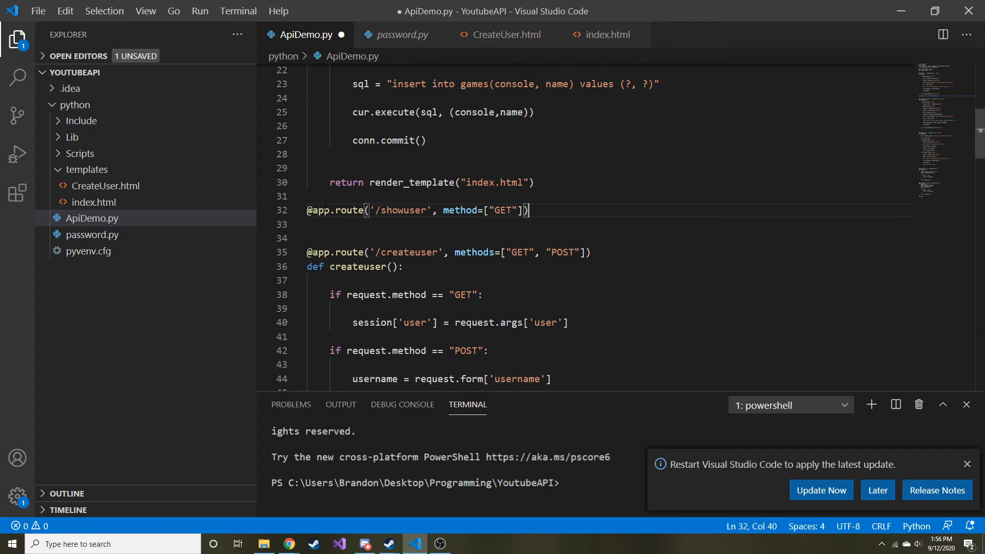
# Define showuser() returning f"Hello {session['user']}"
pyautogui.write('deg')
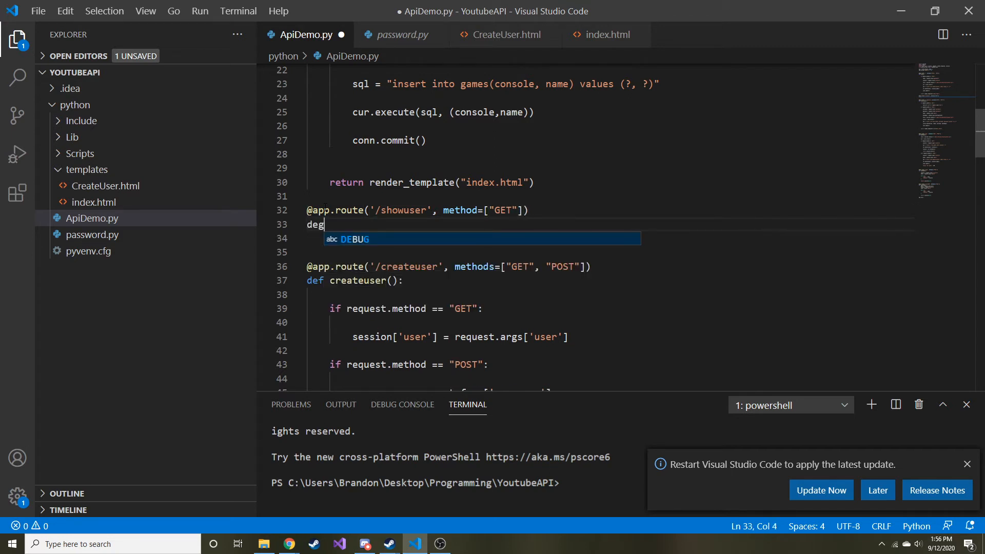
pyautogui.write('show')
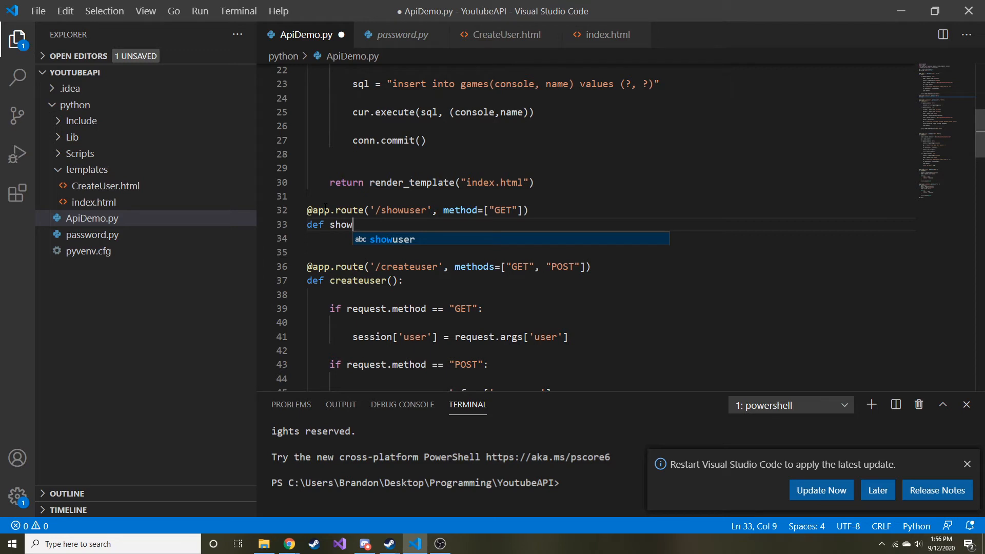
pyautogui.write('user():')
pyautogui.click(611, 253)
pyautogui.write('return')
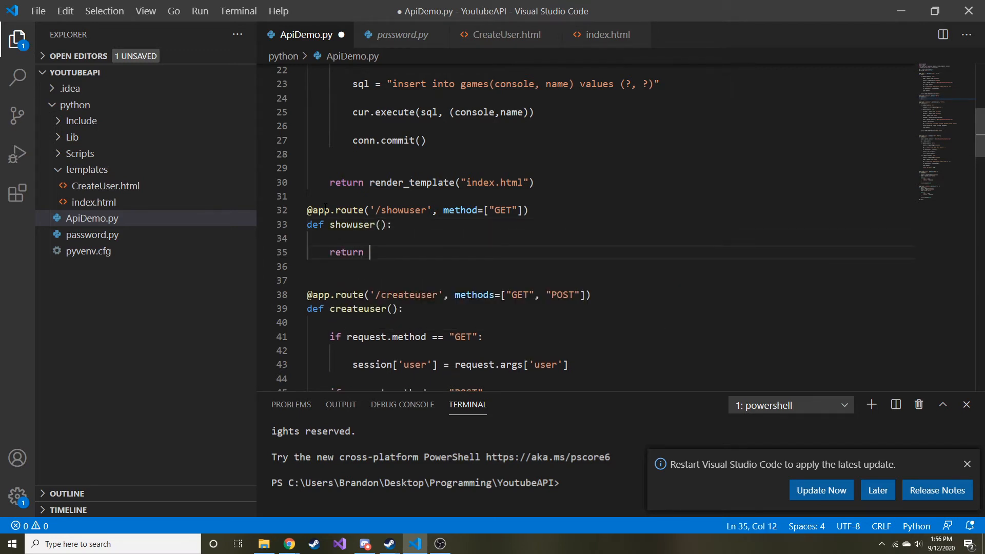
pyautogui.write('""')
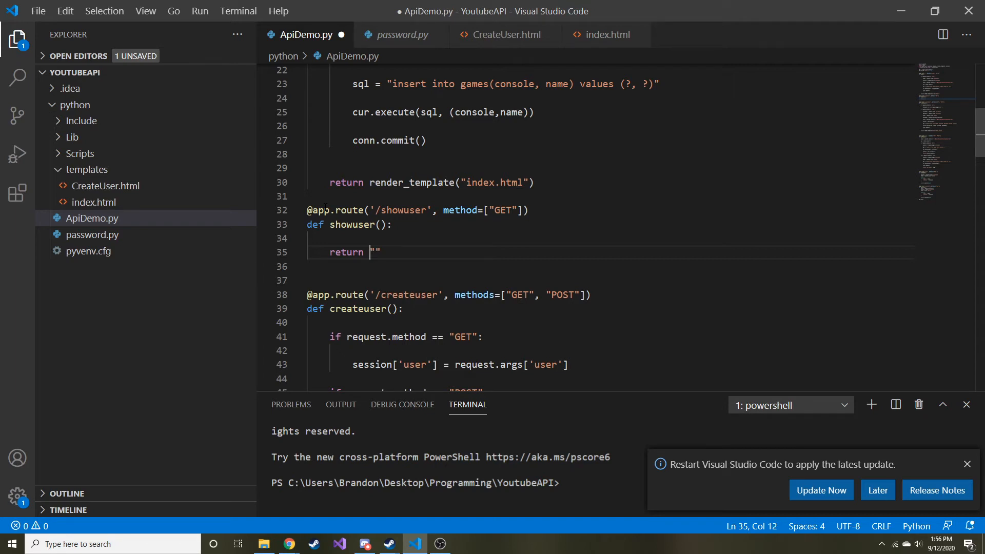
pyautogui.write('f')
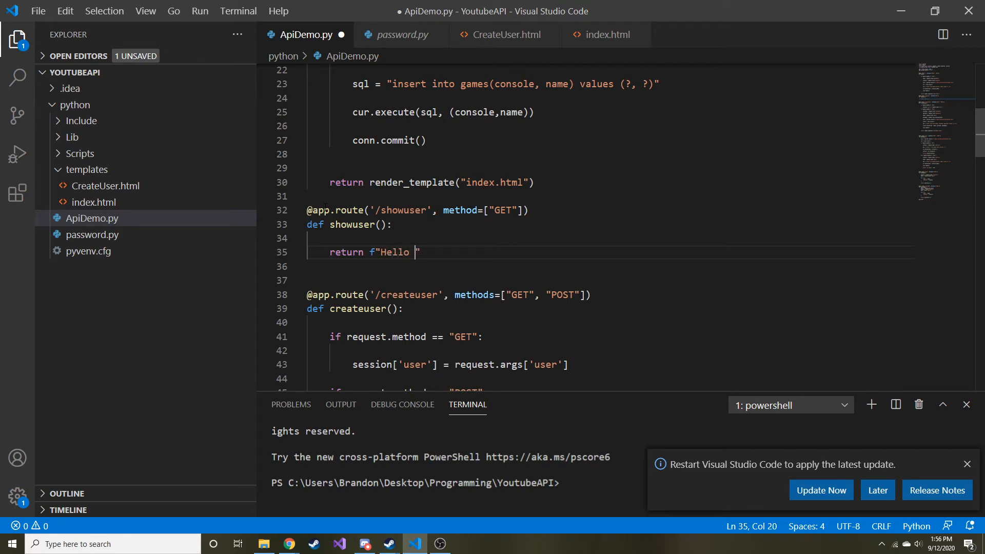
pyautogui.write('{}')
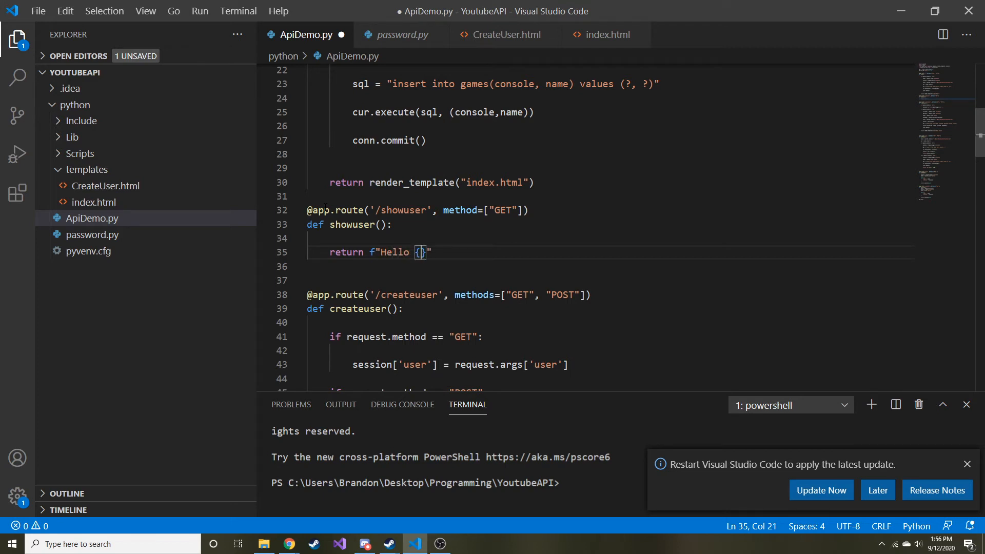
pyautogui.write('session[]')
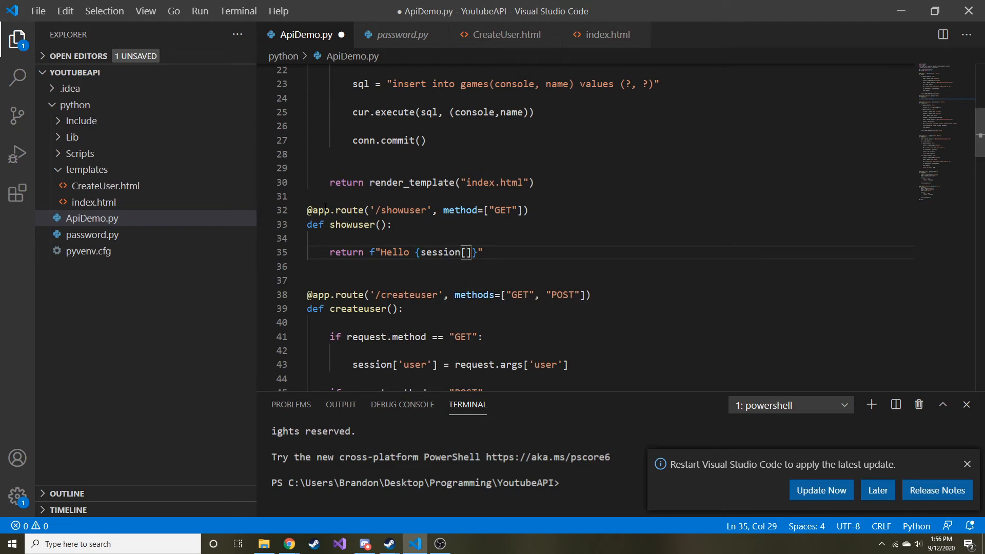
pyautogui.write("'user'")
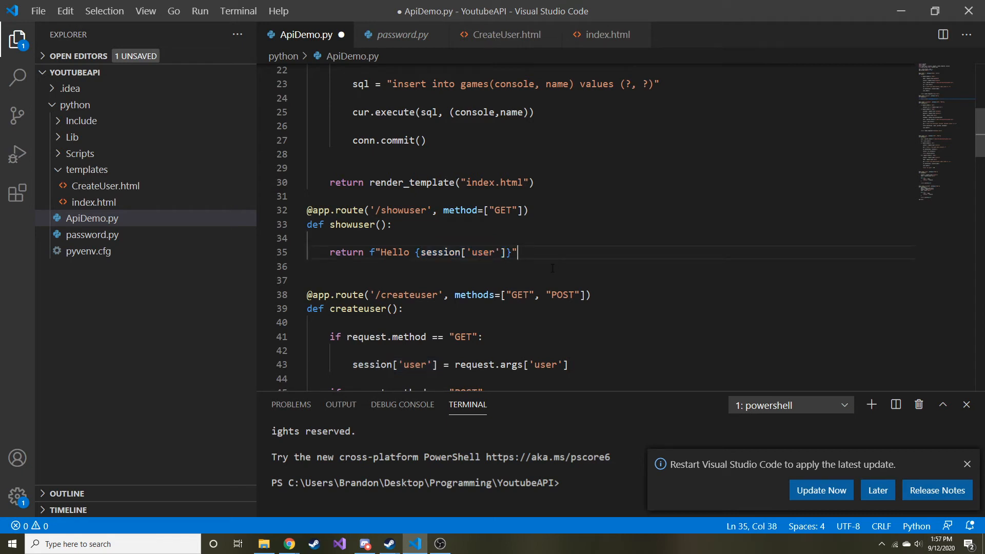
pyautogui.click(422, 294)
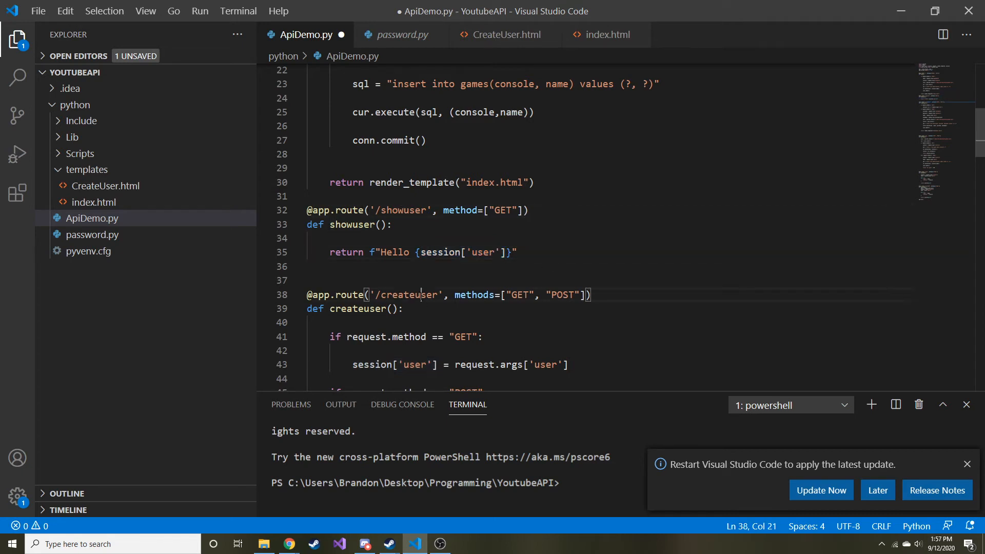
pyautogui.doubleClick(403, 210)
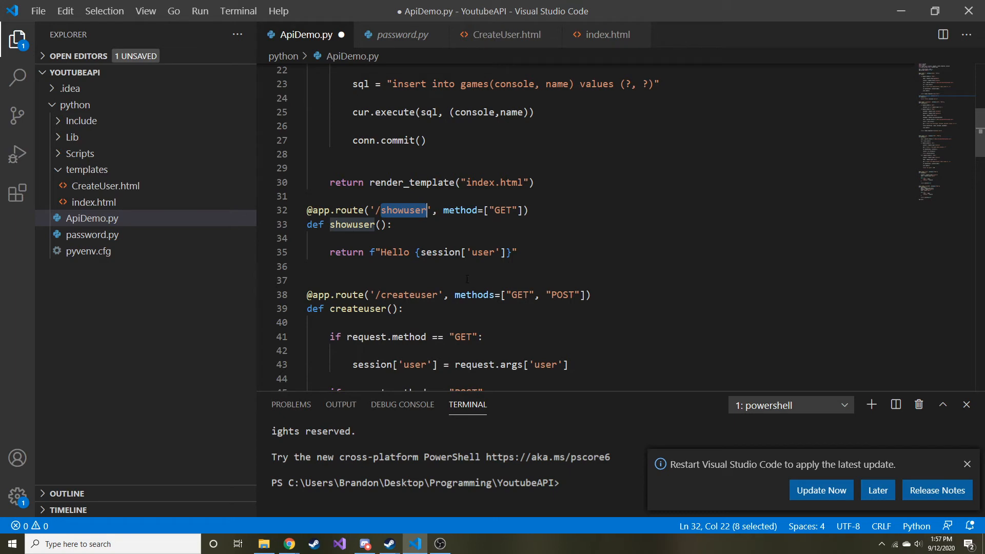
pyautogui.scroll(-3)
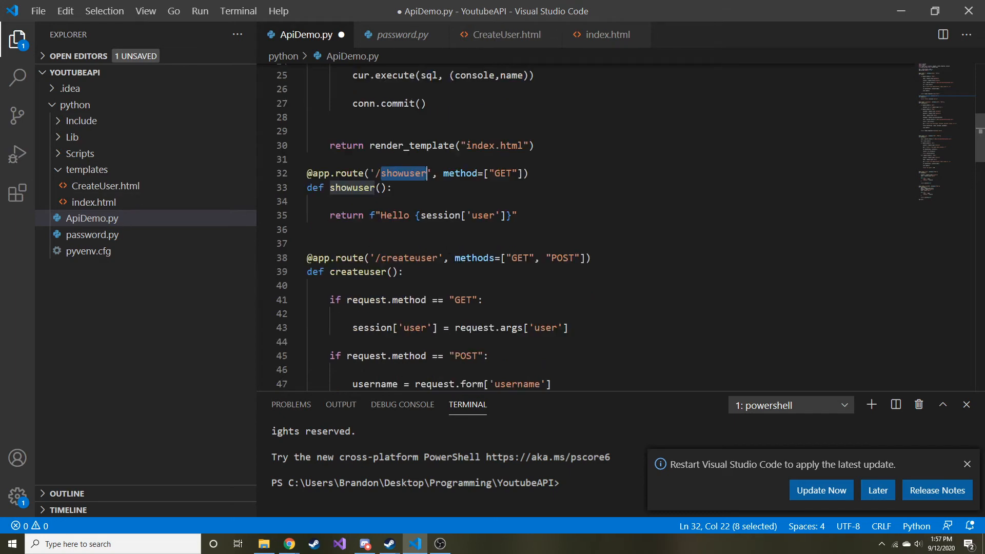
pyautogui.doubleClick(409, 257)
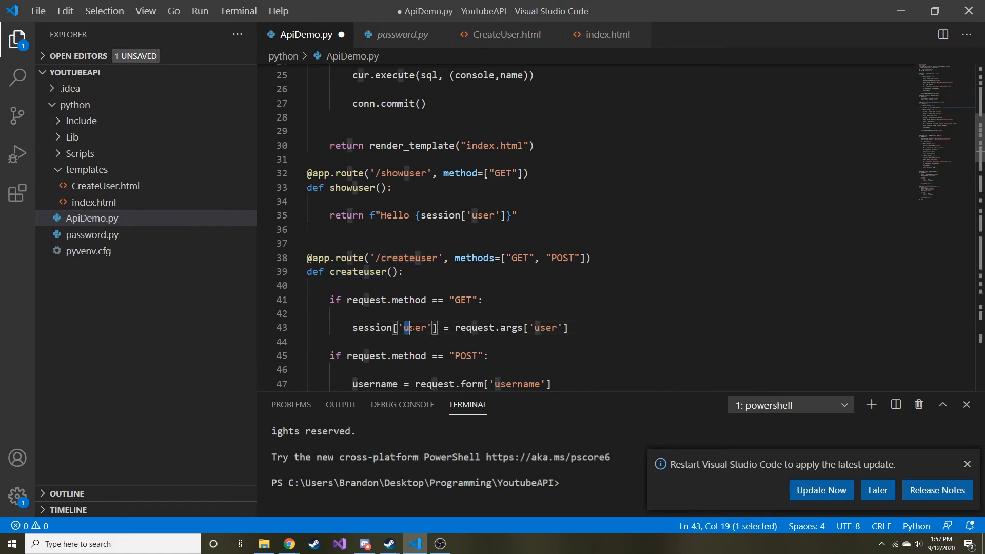
pyautogui.doubleClick(415, 328)
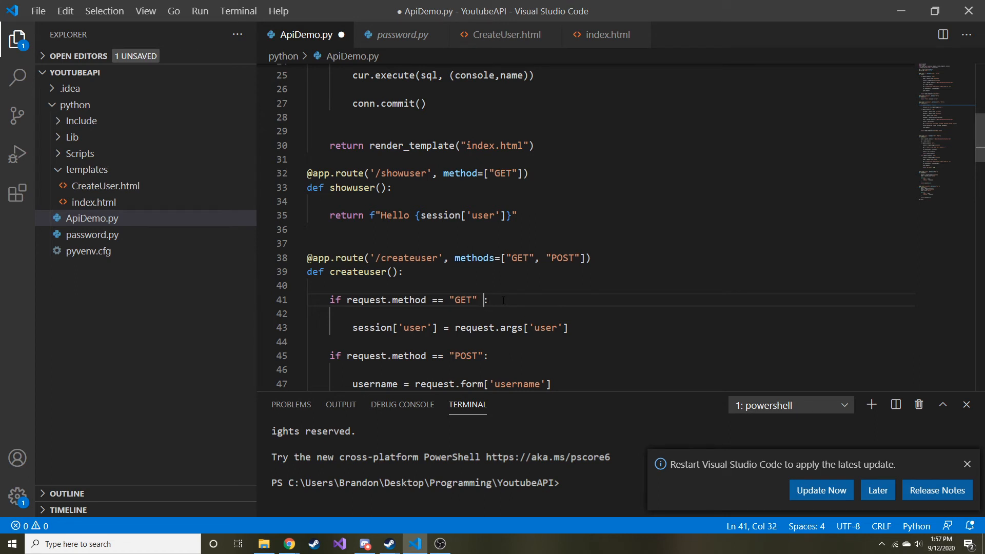
# Extend the GET condition with and request.args['user'] != '' and save ApiDemo.py
pyautogui.write('and')
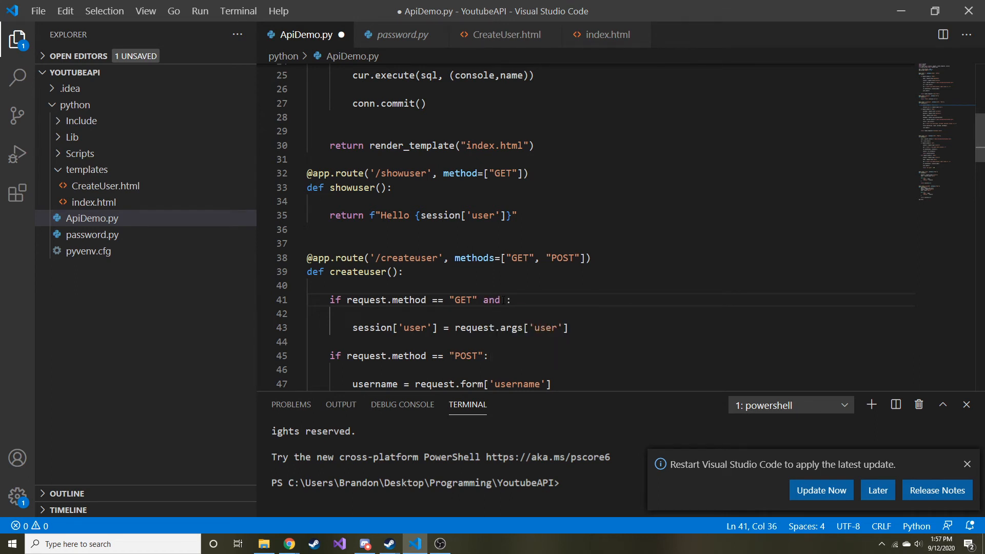
pyautogui.write('request')
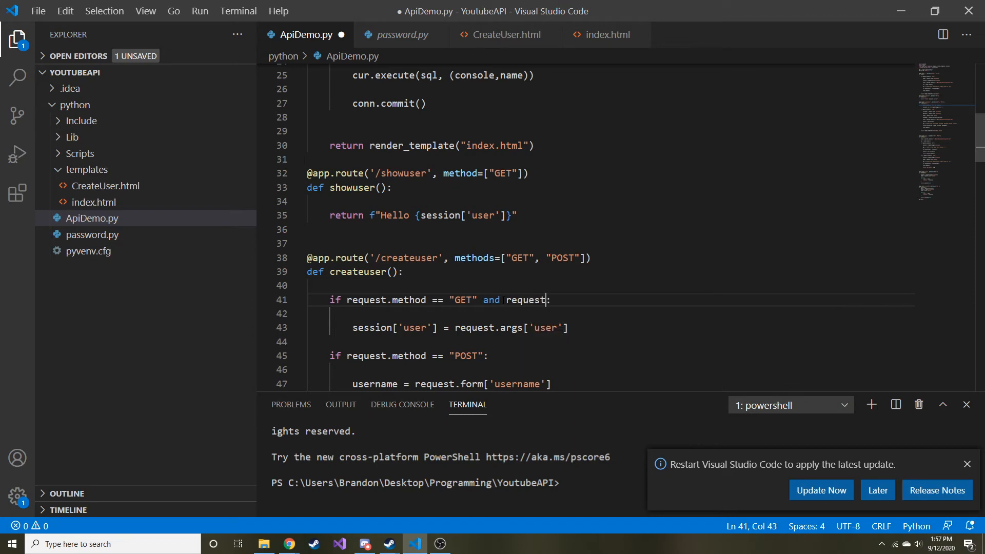
pyautogui.write('.meth')
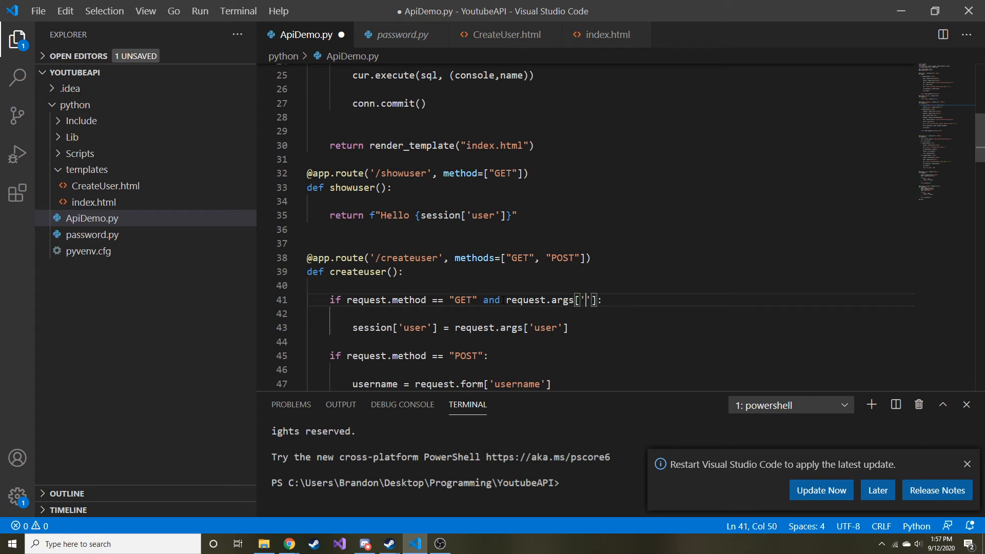
pyautogui.write('user')
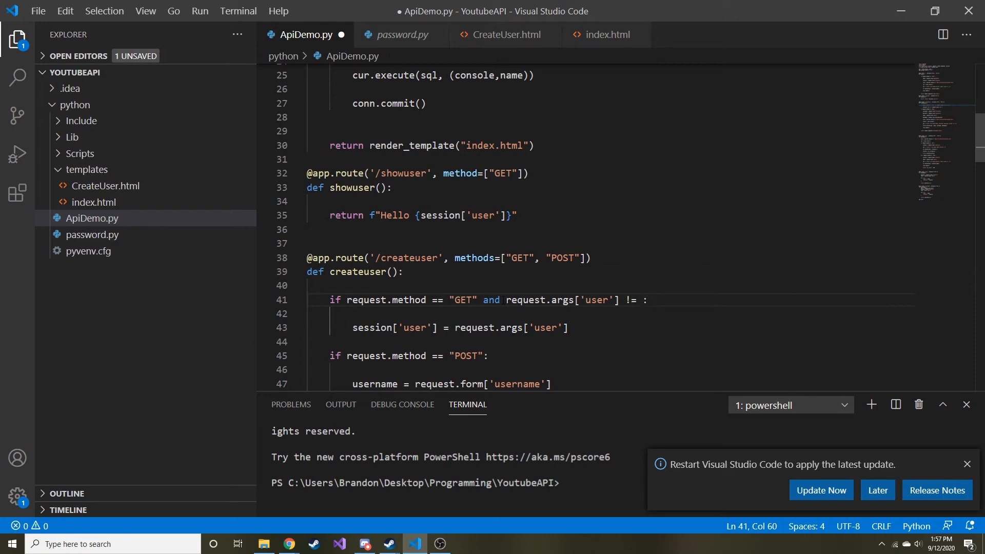
pyautogui.write("'")
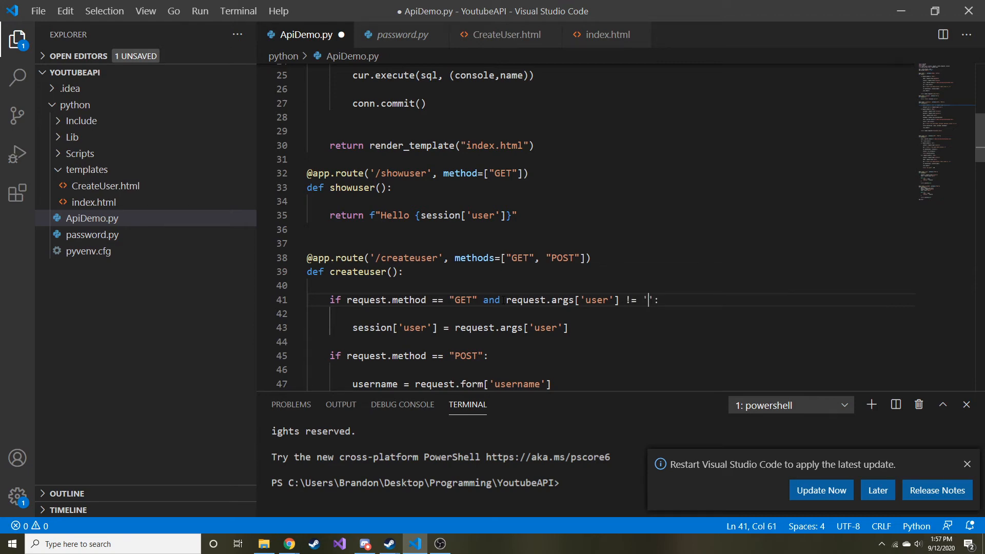
pyautogui.press('ctrl+s')
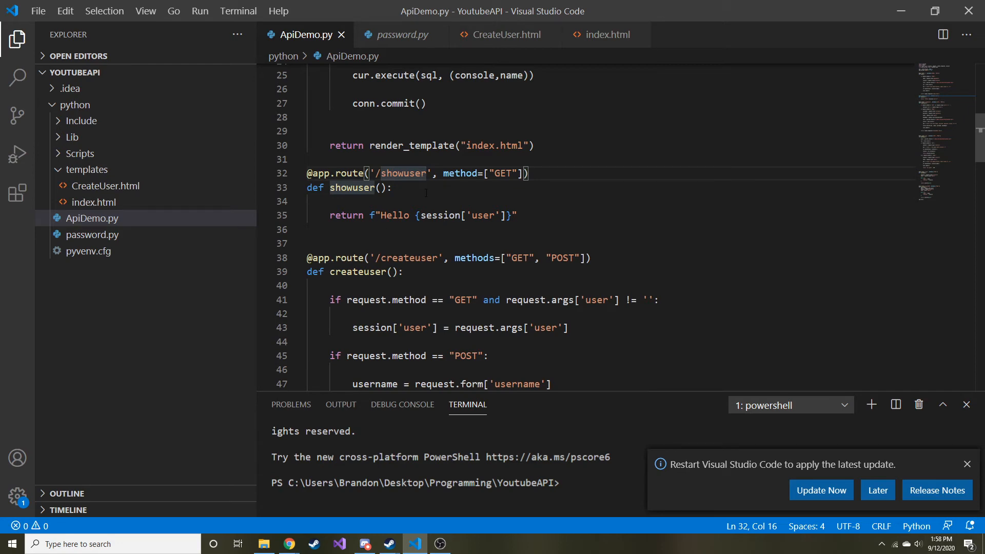
# Switch to the terminal and change into the python folder
pyautogui.doubleClick(402, 173)
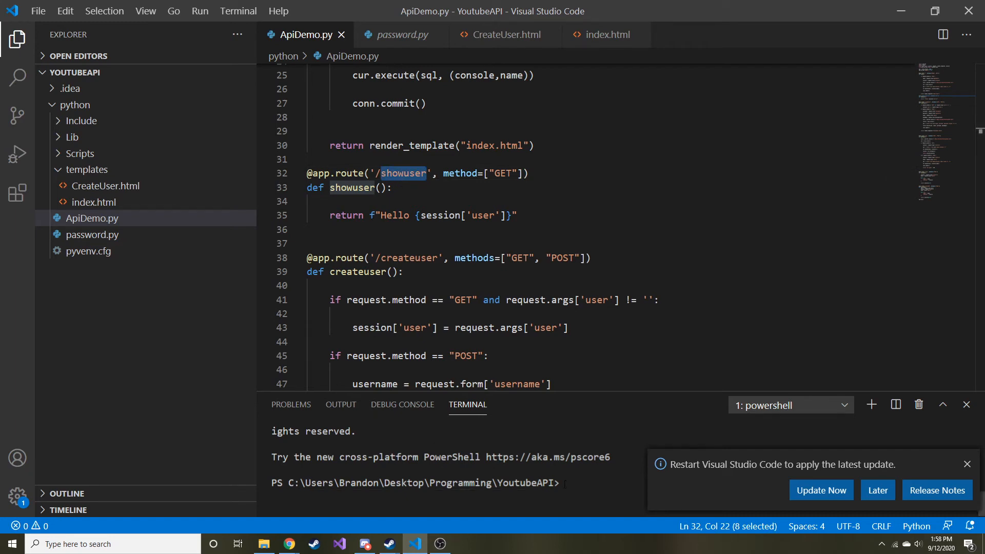
pyautogui.click(966, 464)
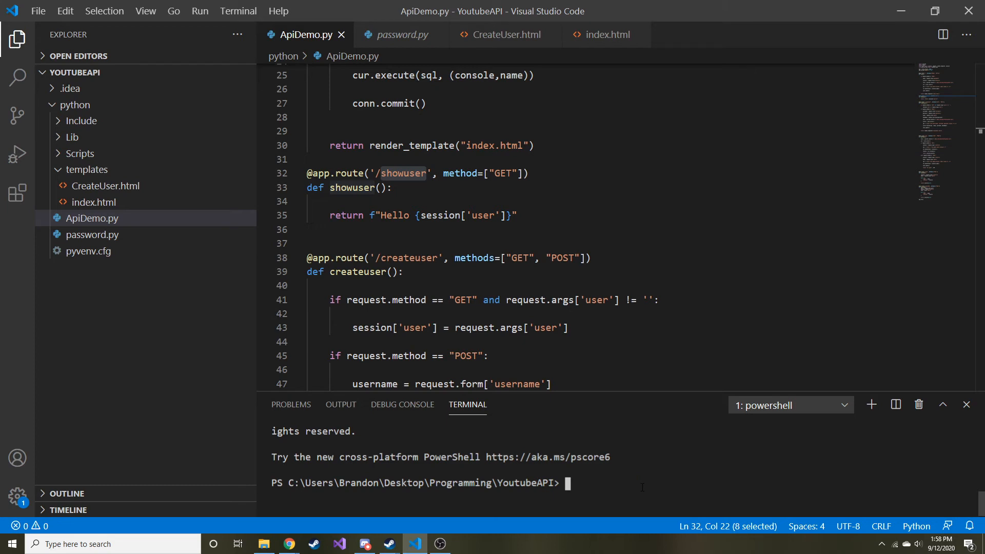
pyautogui.write('cd')
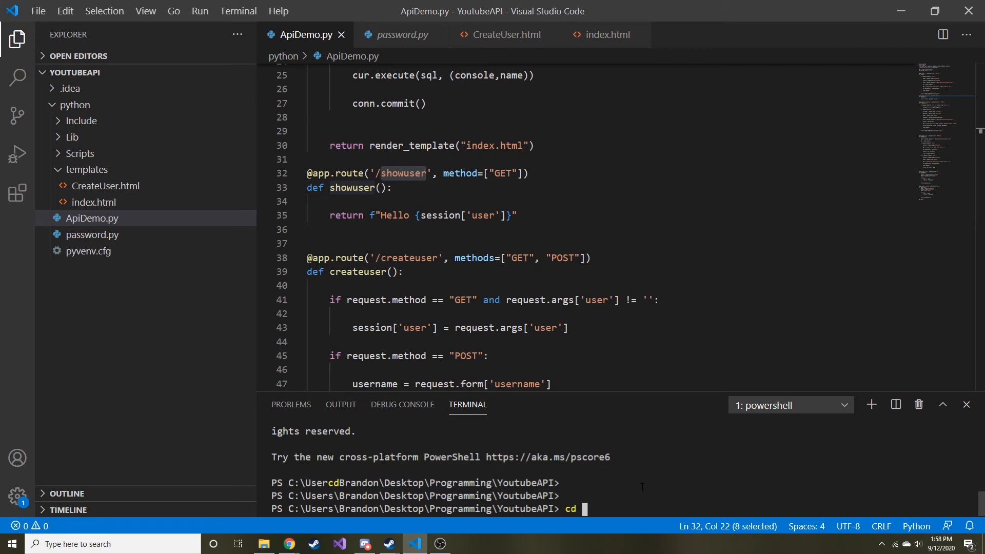
pyautogui.write('.\\python\\')
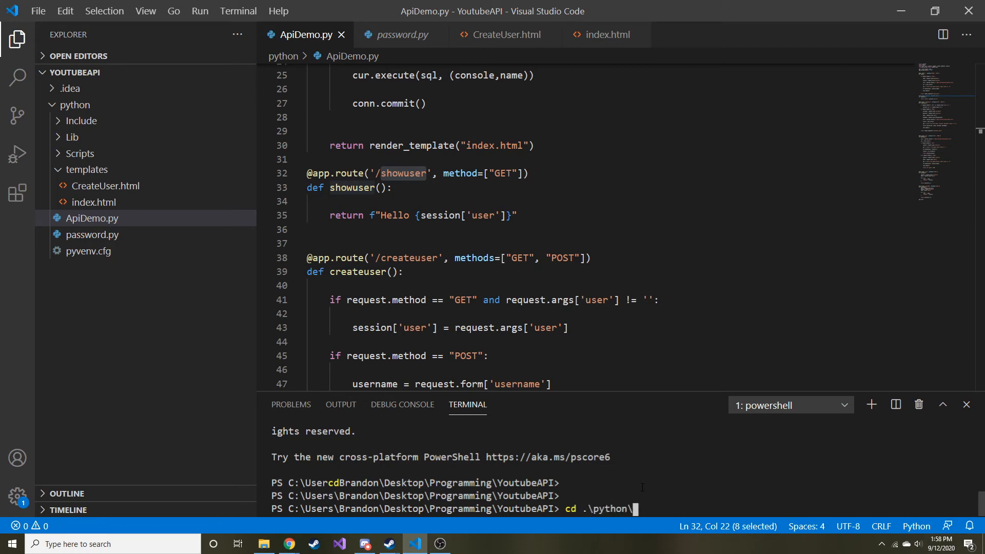
# Run python .\ApiDemo.py, then make showuser return status 200 after the TypeError
pyautogui.write('python')
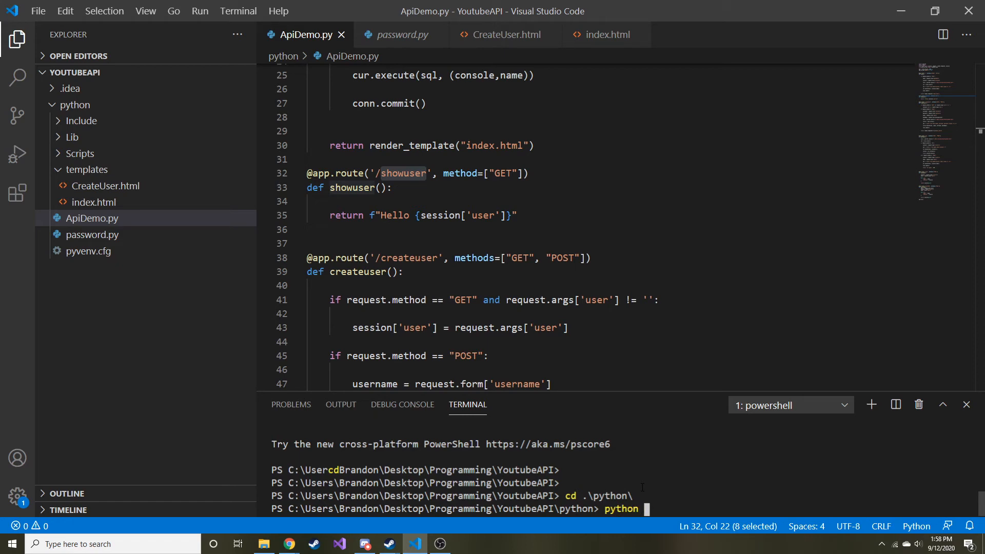
pyautogui.write('.\\ApiDemo.py')
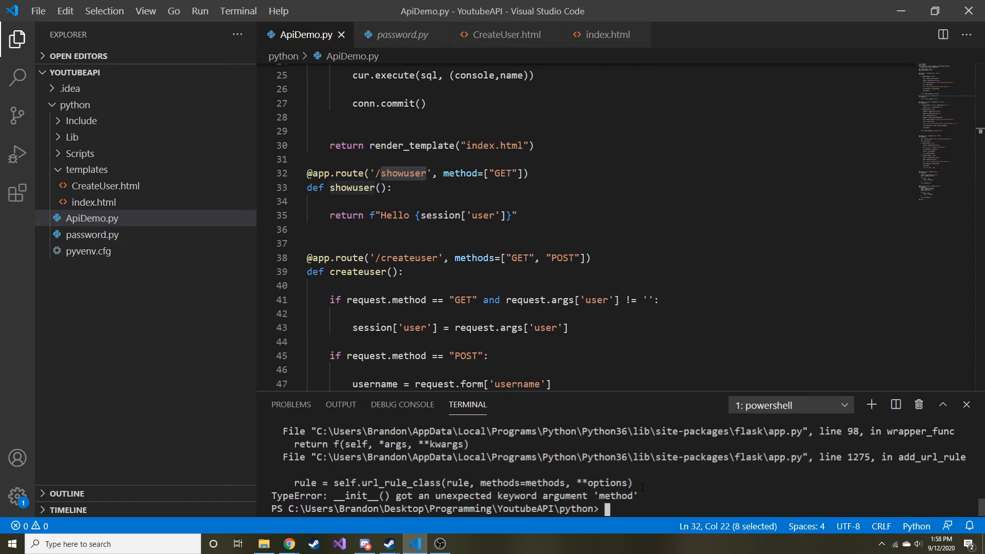
pyautogui.write(', 200')
pyautogui.write('s')
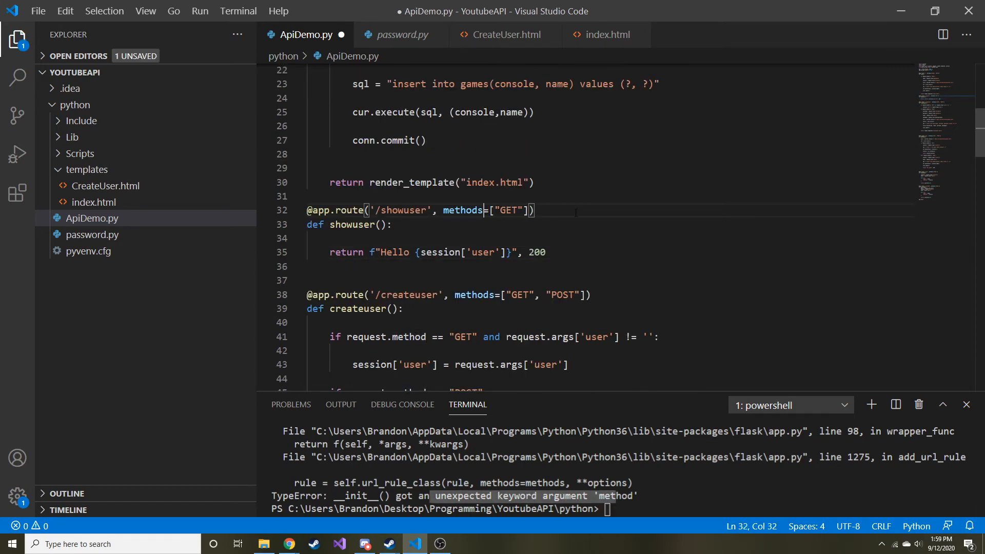
pyautogui.press('ctrl+s')
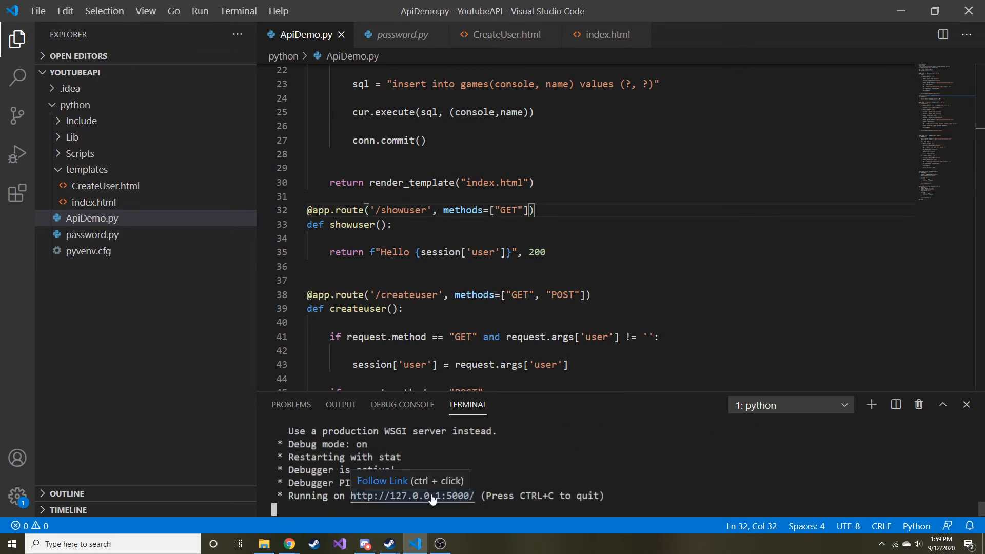
pyautogui.click(412, 496)
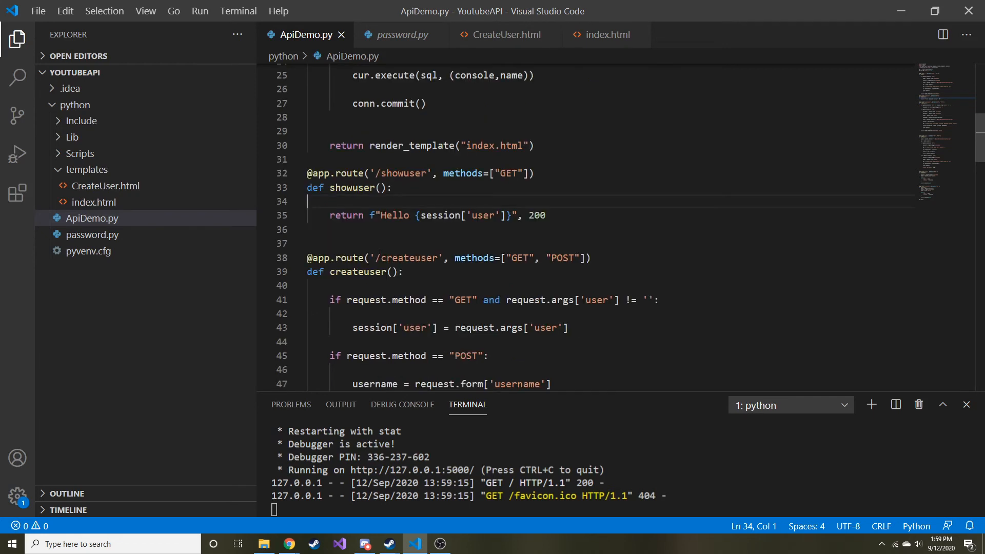
pyautogui.doubleClick(410, 257)
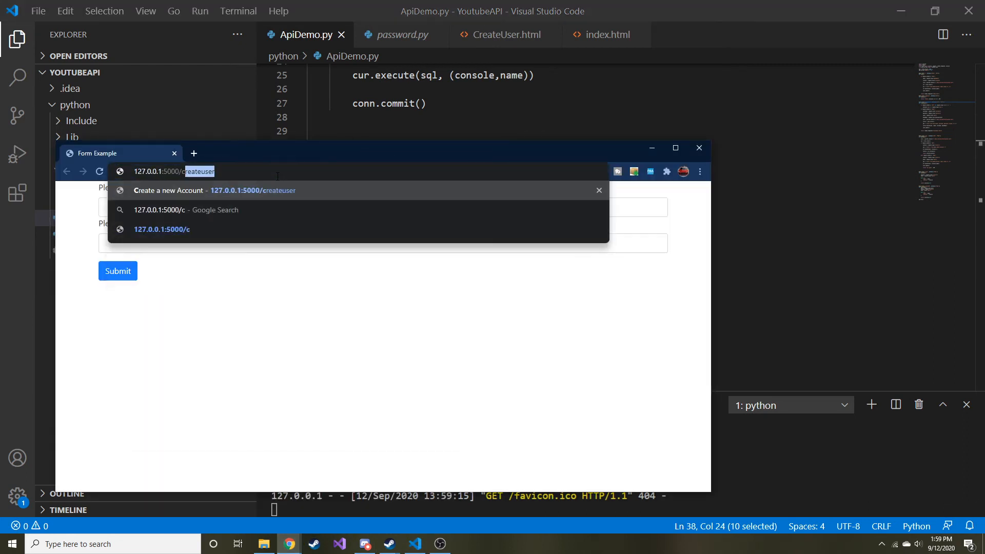
# Request 127.0.0.1:5000/createuser?user= in Chrome, bringing up the Flask debugger
pyautogui.write('?')
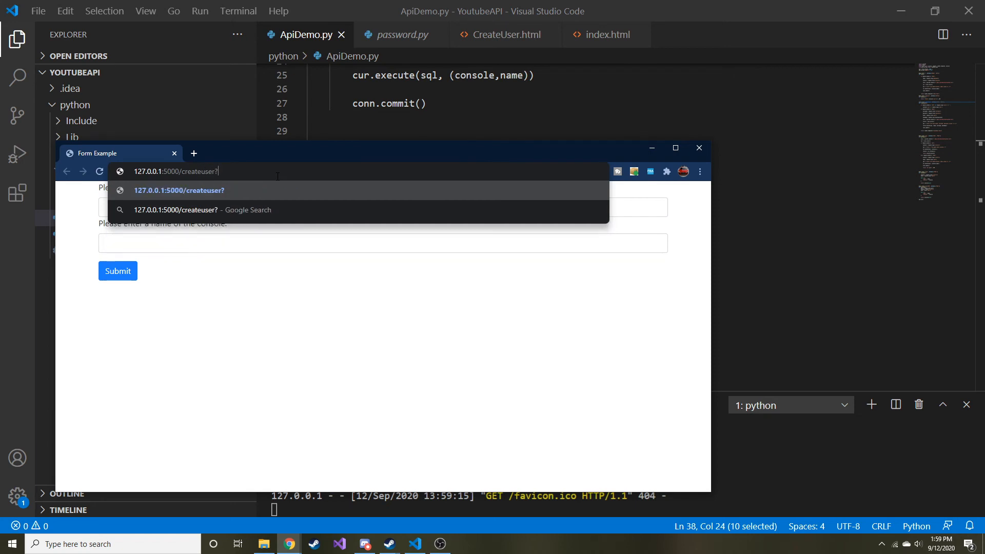
pyautogui.write('user')
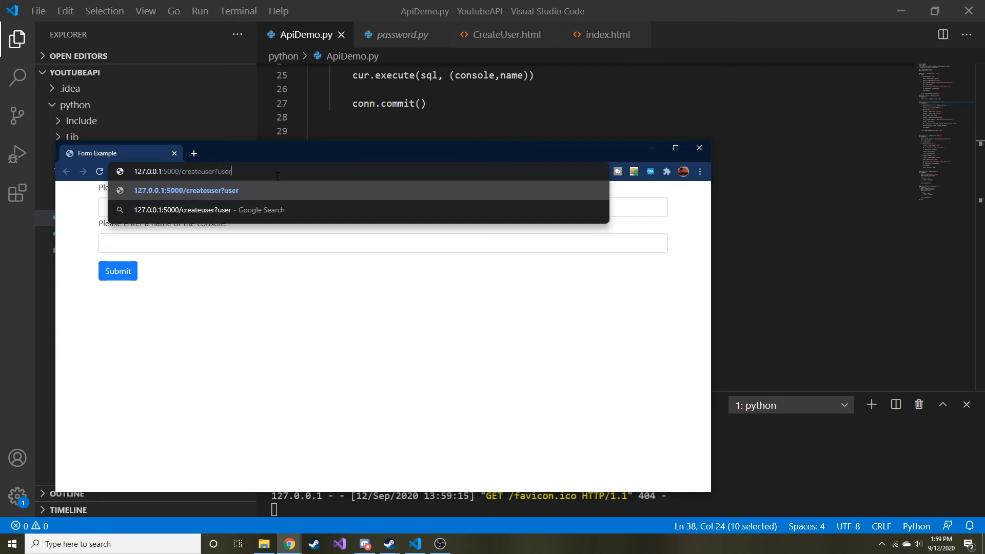
pyautogui.write('=')
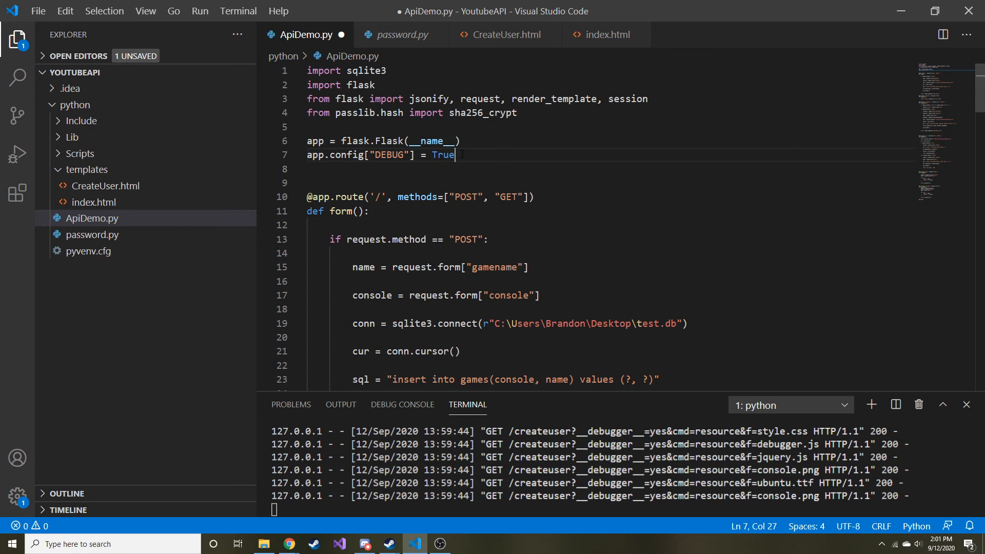
pyautogui.press('enter')
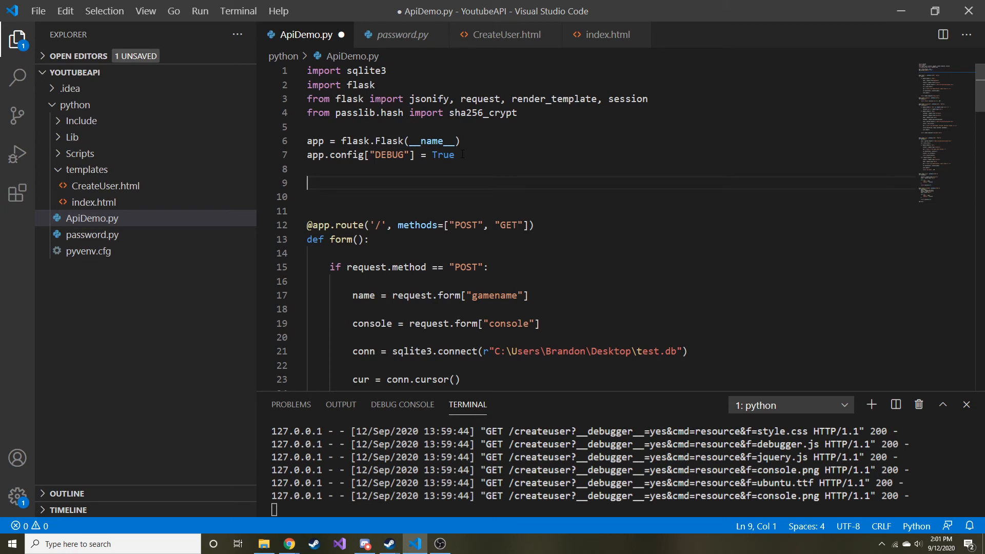
# Add app.secret_key = "" below the DEBUG config and import os at the top
pyautogui.write('ap')
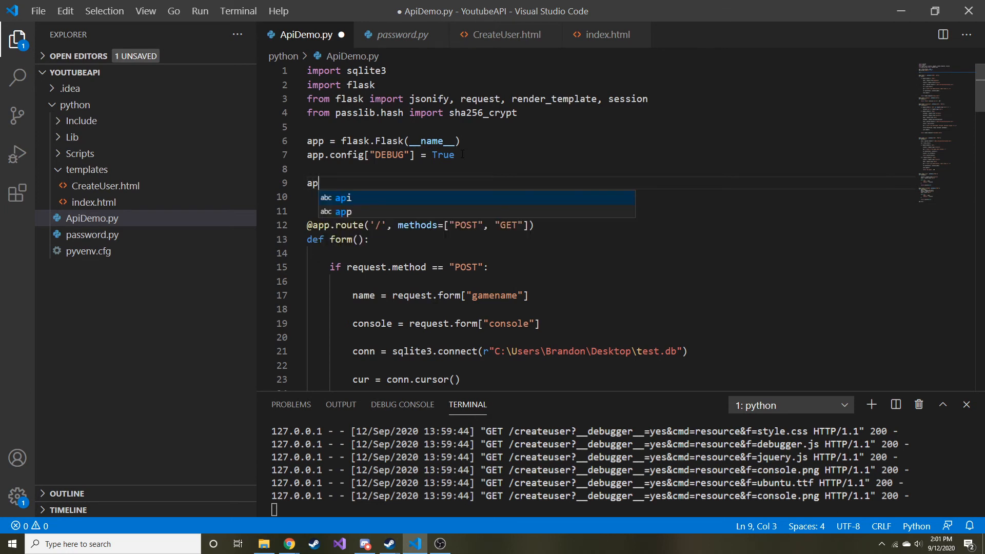
pyautogui.write('p.')
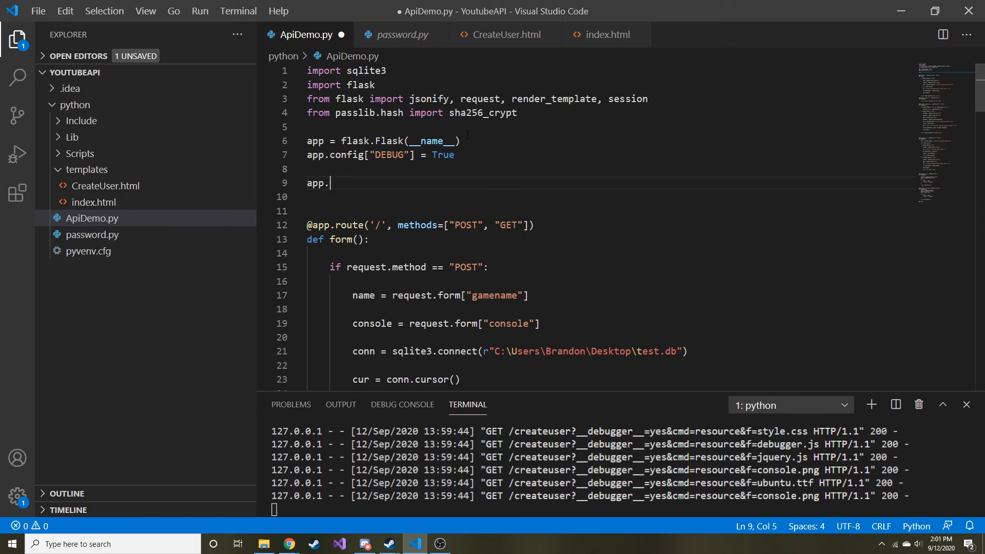
pyautogui.write('sec')
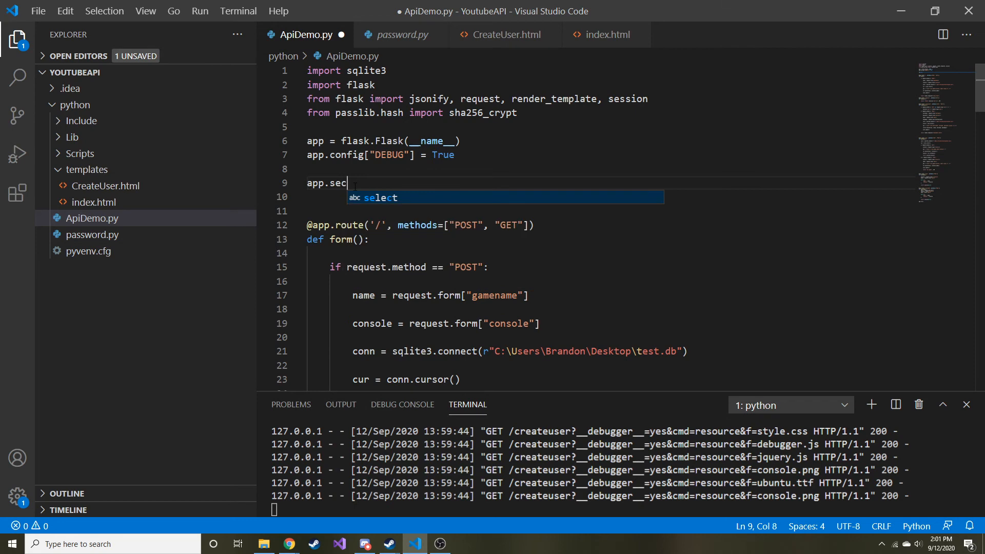
pyautogui.write('ret_key')
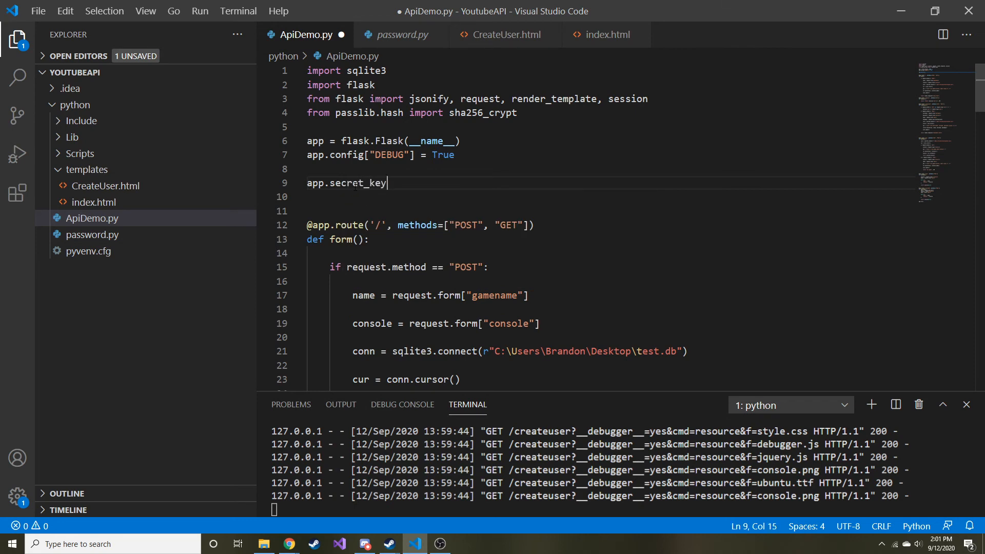
pyautogui.write('=')
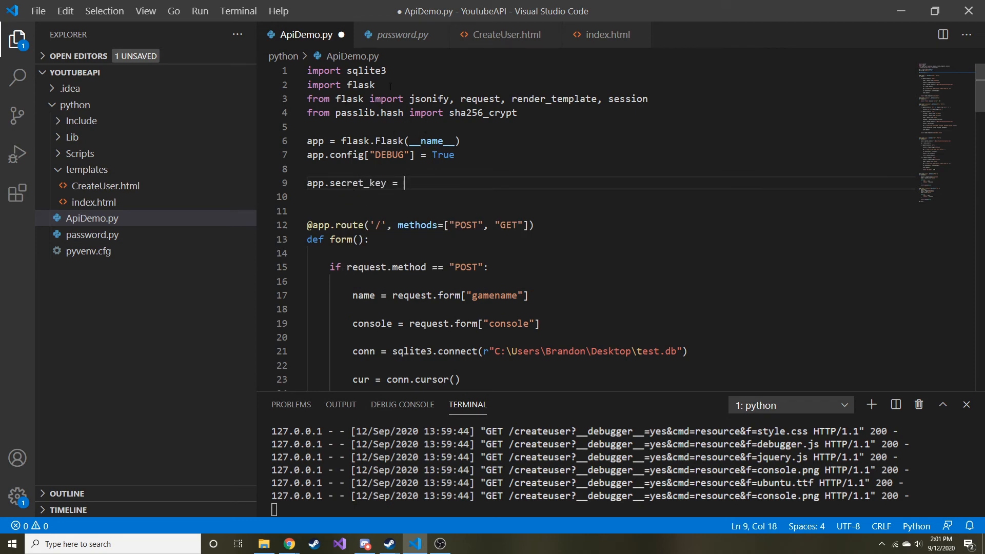
pyautogui.write('"')
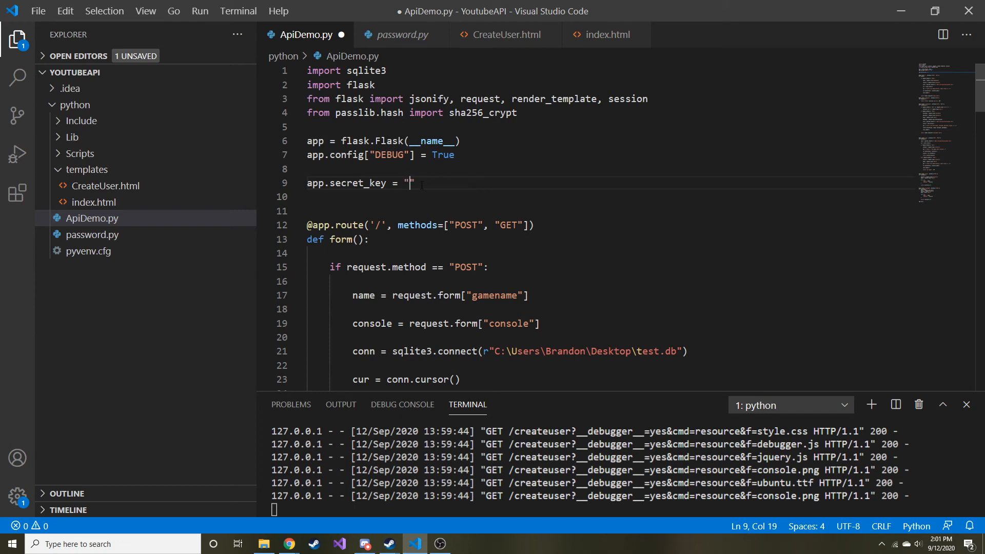
pyautogui.write('import')
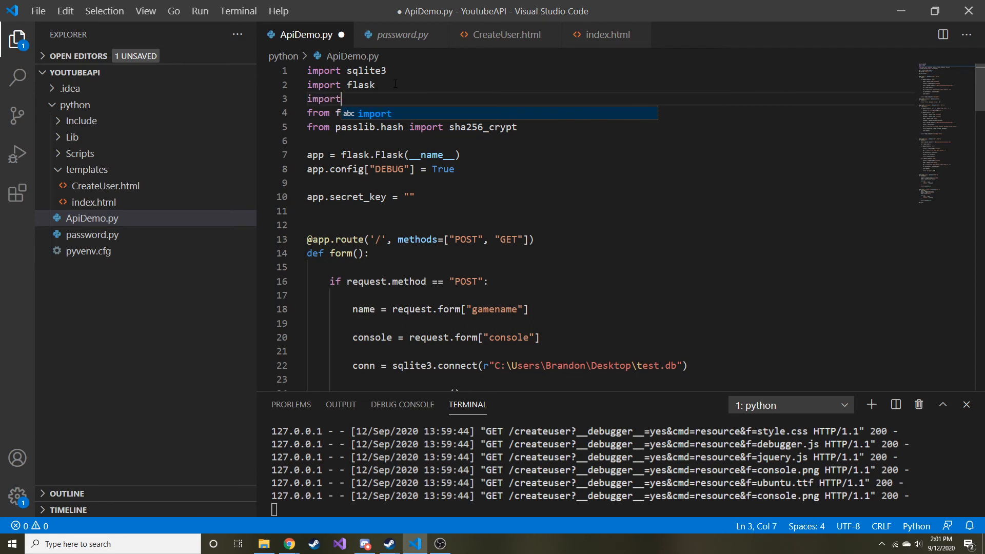
pyautogui.write('os')
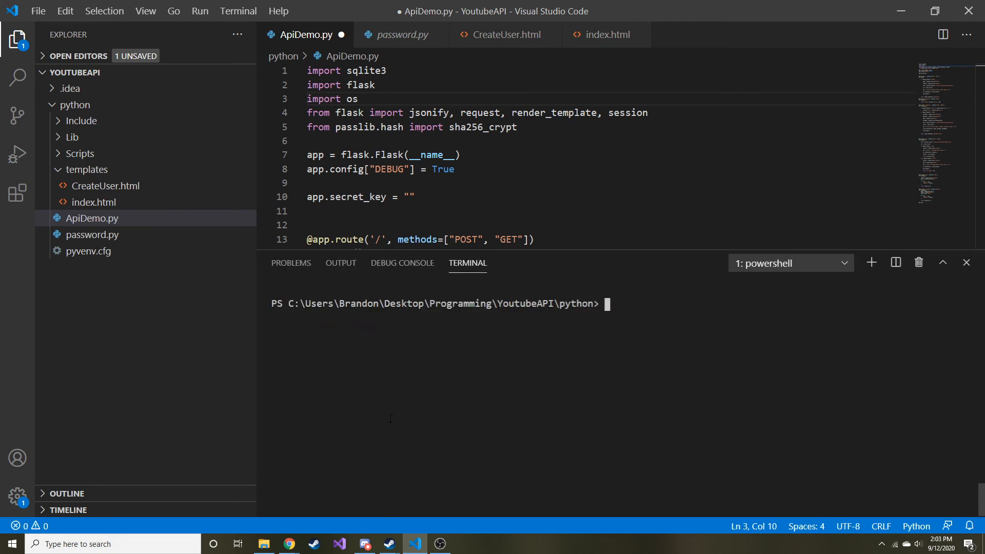
# Start python in the terminal, import os, and call os.urandom(10) for random bytes
pyautogui.write('p')
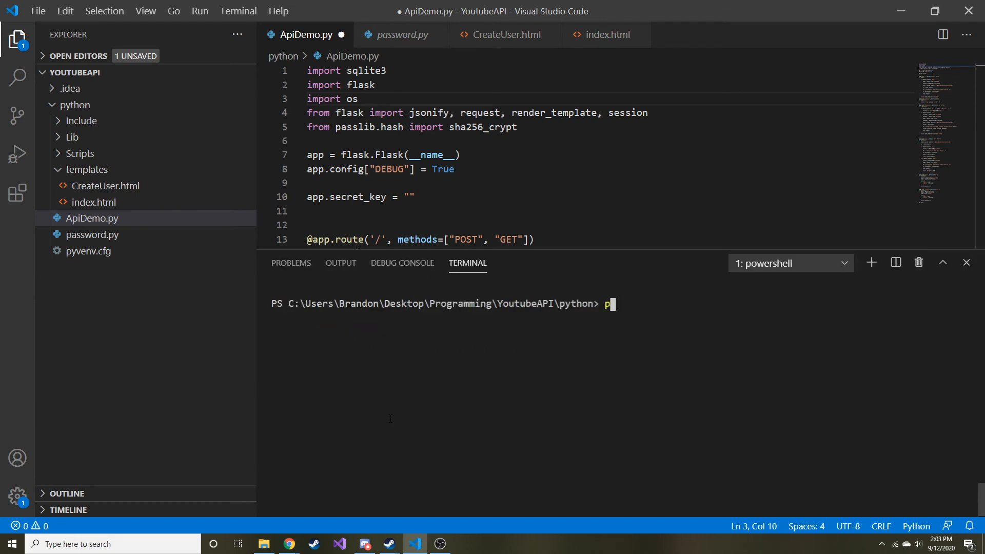
pyautogui.write('ython')
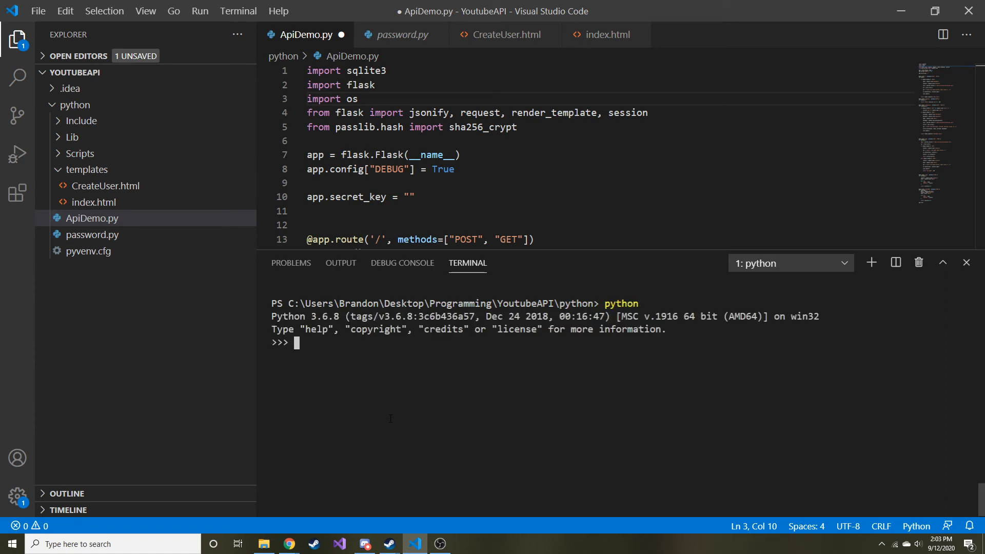
pyautogui.write('import os')
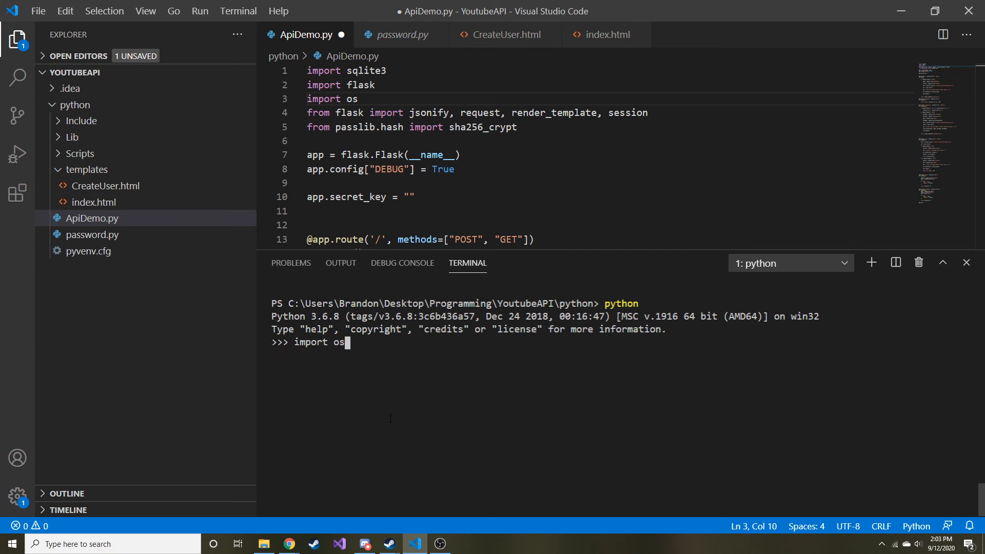
pyautogui.press('enter')
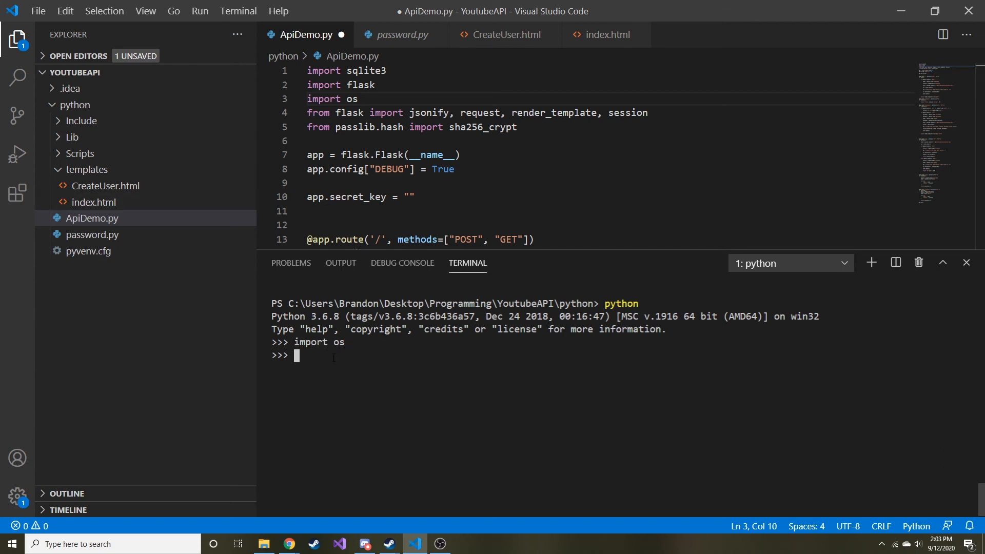
pyautogui.write('os.')
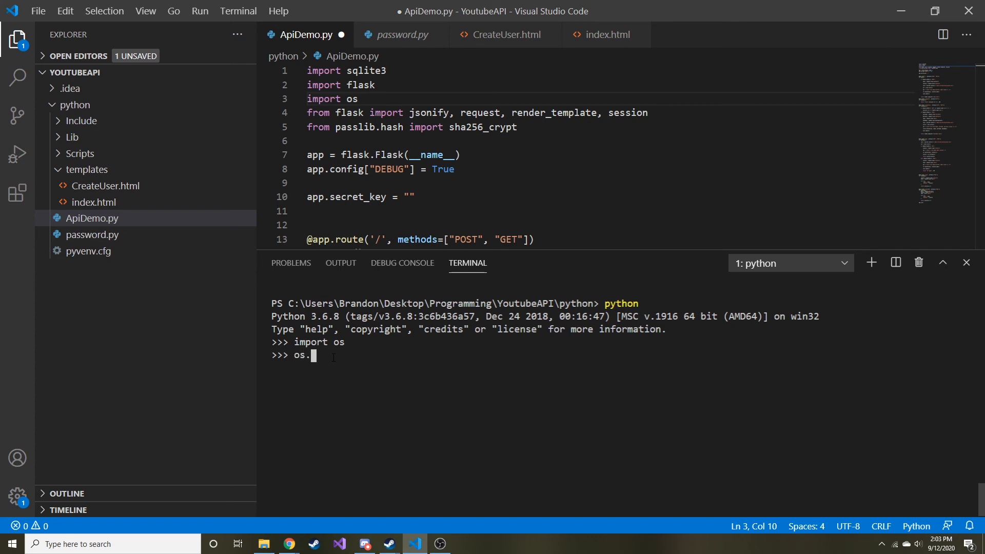
pyautogui.write('urandom(')
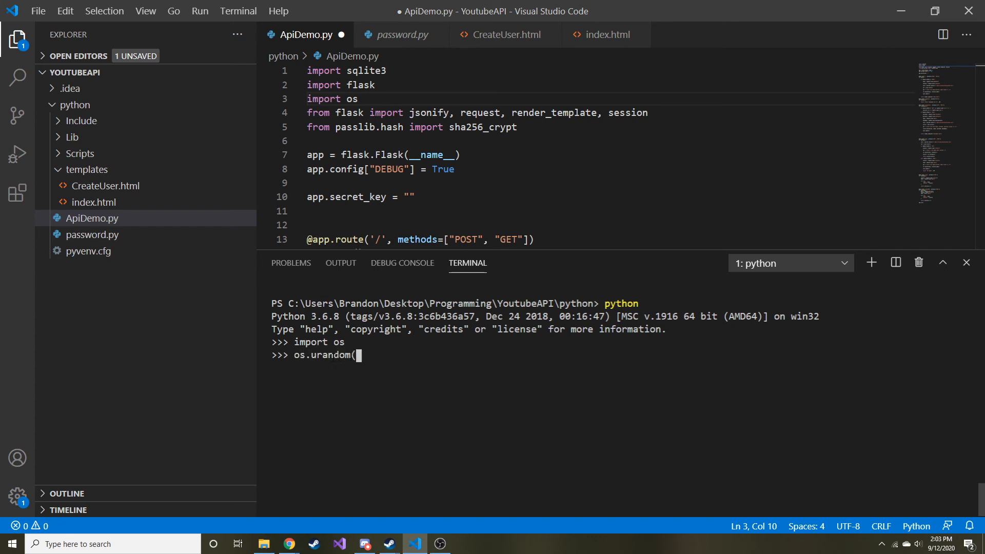
pyautogui.write('10)')
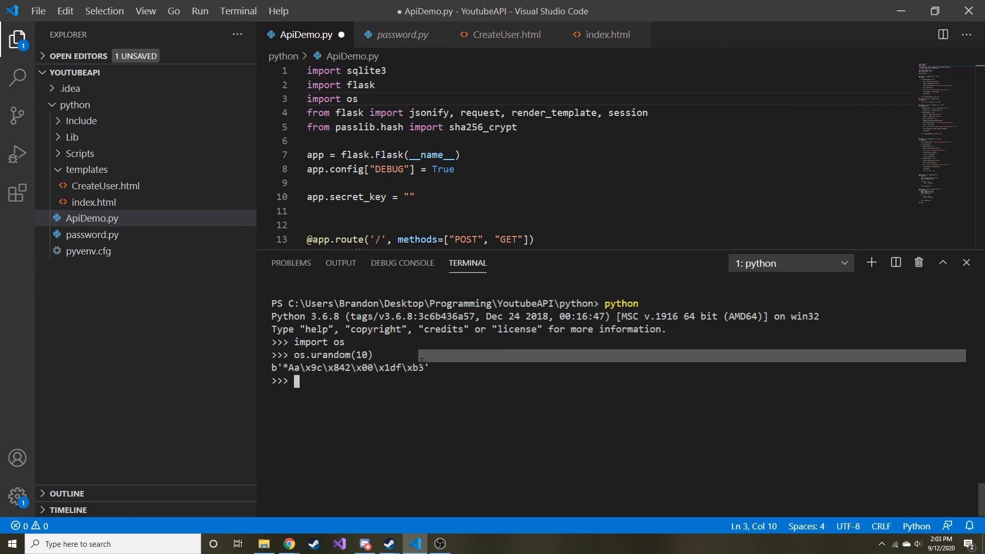
pyautogui.moveTo(284, 367); pyautogui.dragTo(427, 367)
pyautogui.write('os.urandom(10)')
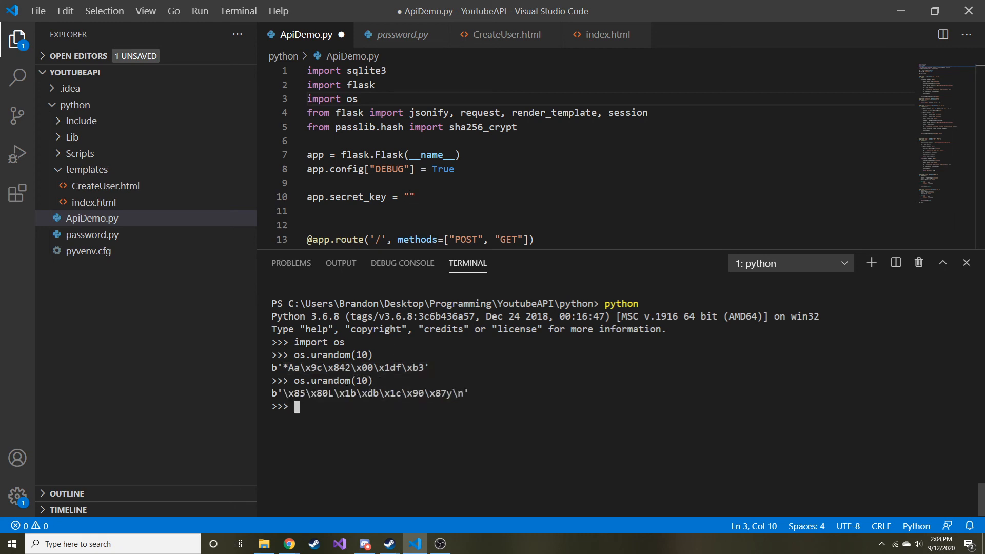
pyautogui.moveTo(417, 302)
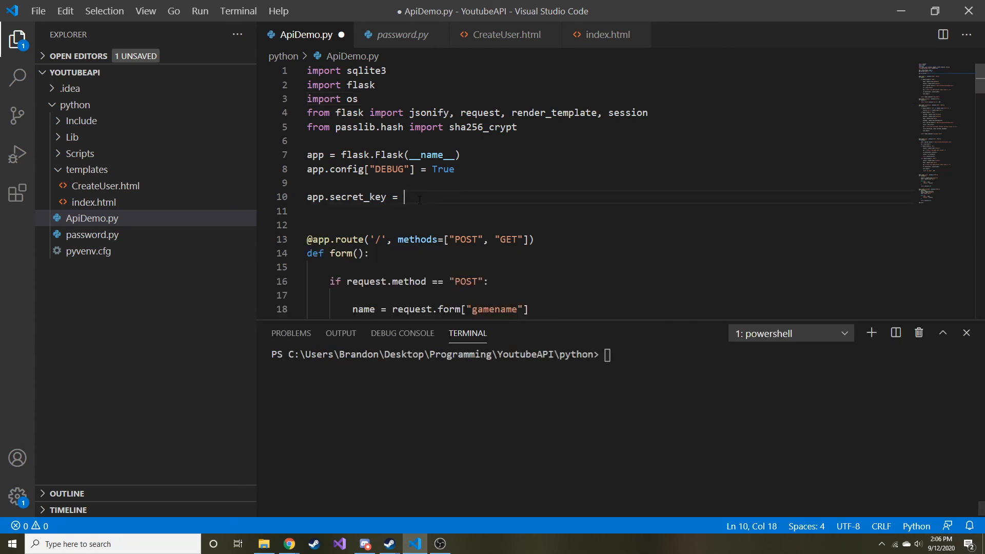
# Set app.secret_key to f"{os.random(15)}" and save ApiDemo.py
pyautogui.write('""')
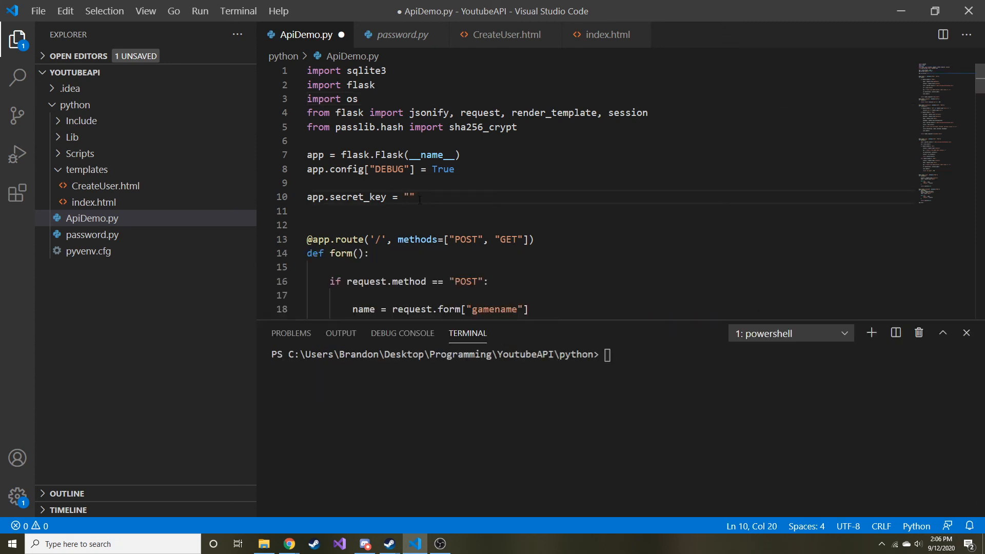
pyautogui.write('f')
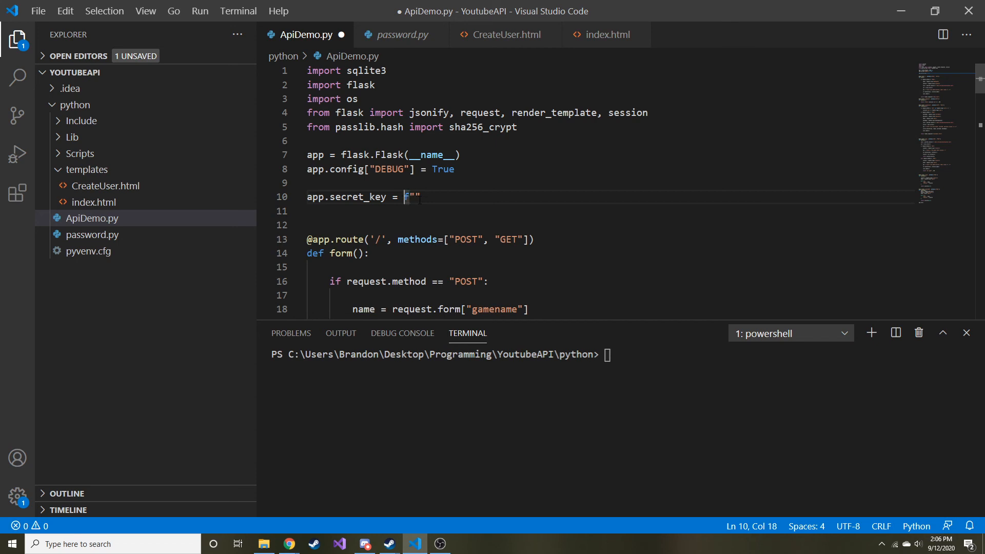
pyautogui.write('{}')
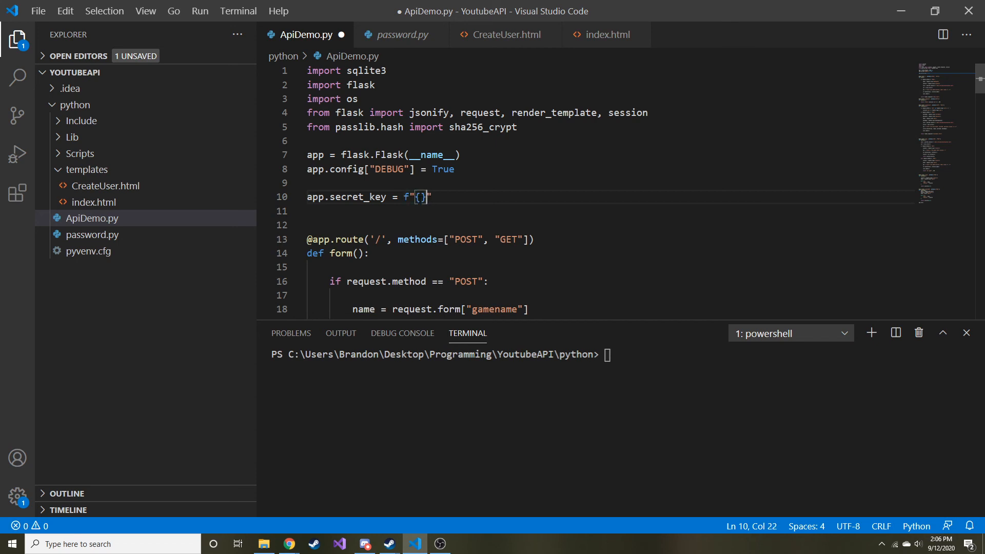
pyautogui.write('ps')
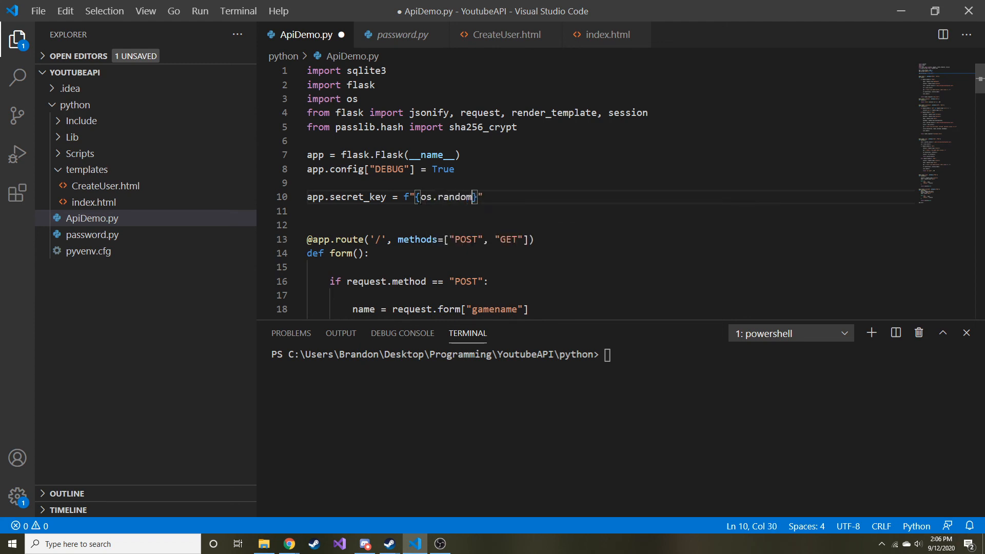
pyautogui.write('(15)')
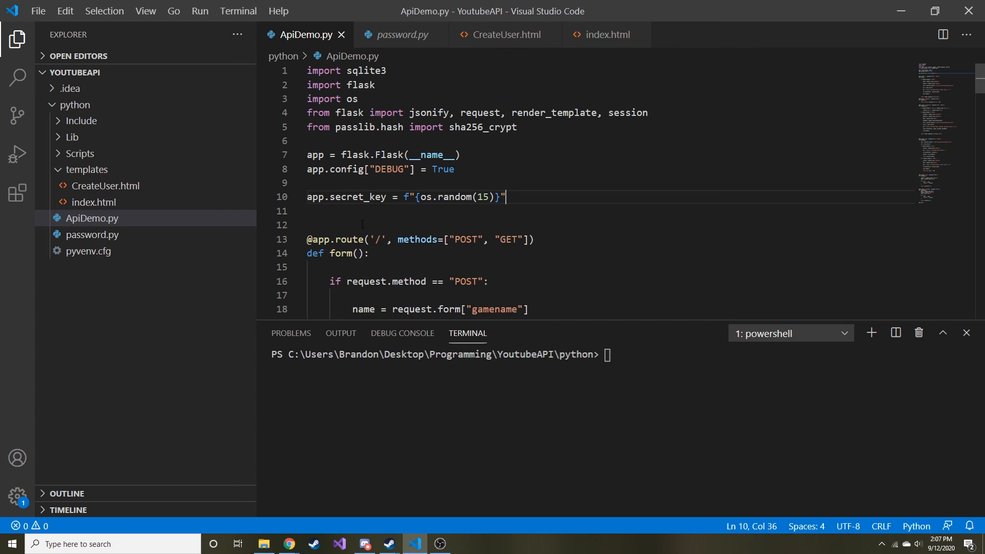
pyautogui.write('p')
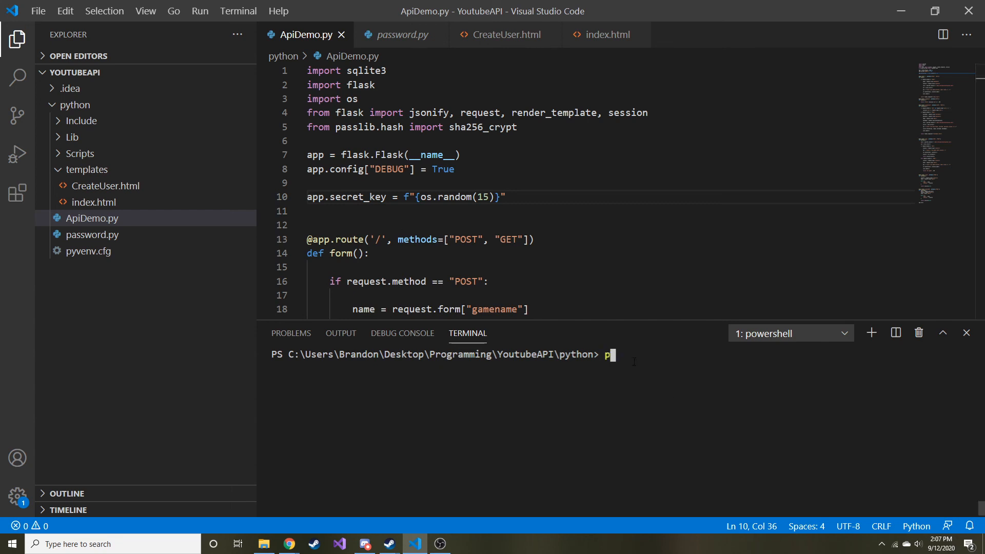
# Rerun ApiDemo.py after fixing the misspelled os.random call on line 10 to os.urandom(15)
pyautogui.write('ython api')
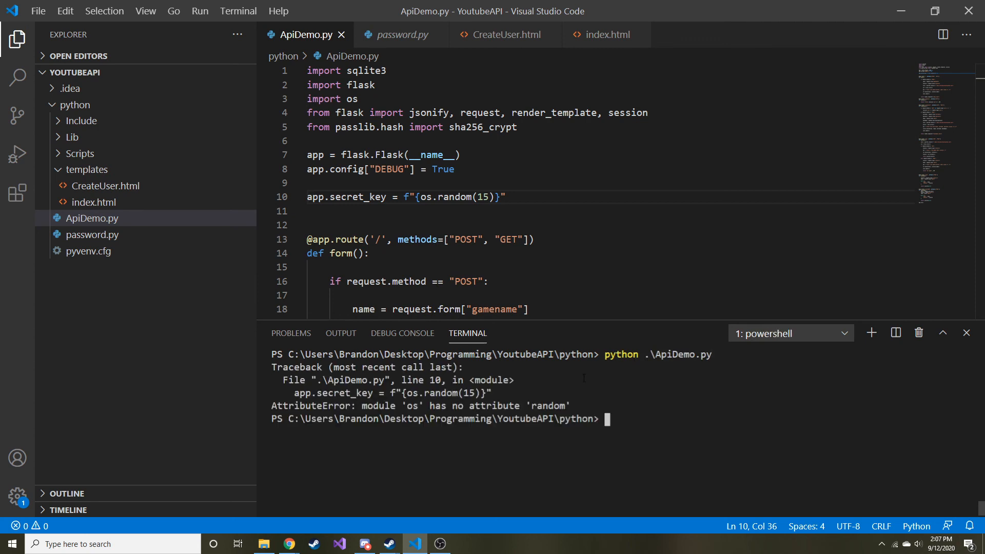
pyautogui.click(432, 196)
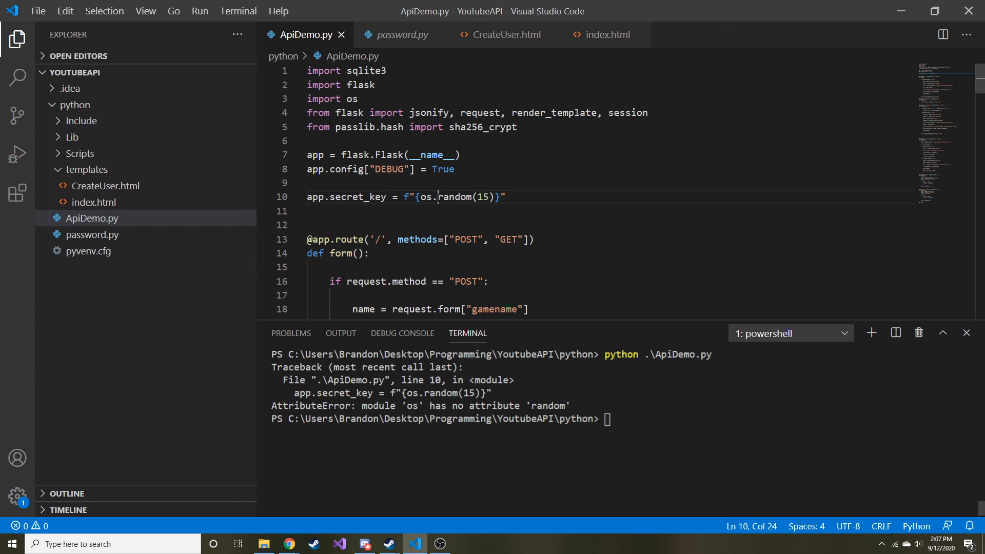
pyautogui.write('u')
pyautogui.click(624, 420)
pyautogui.write('python .\\ApiDemo.py')
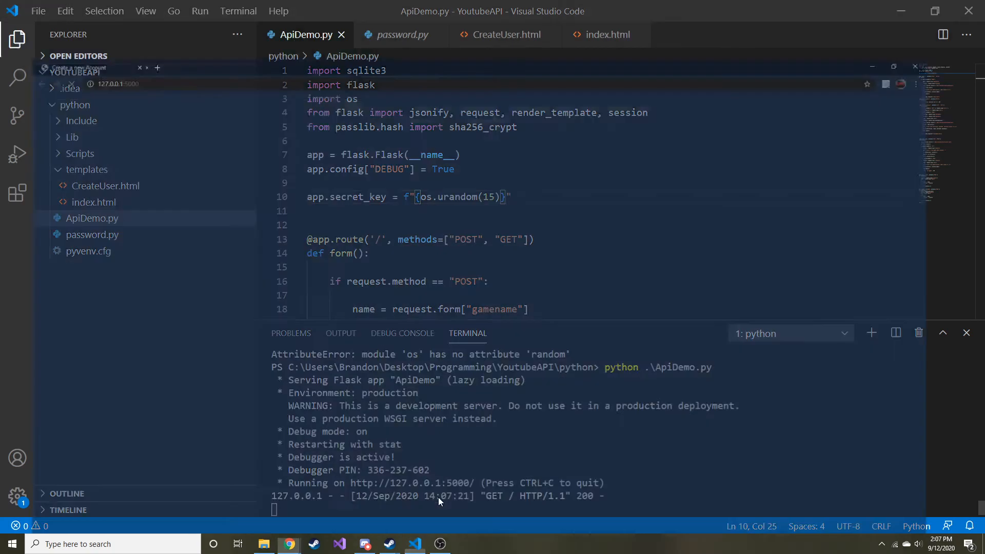
pyautogui.click(288, 544)
pyautogui.write('127.0.0.1:5000/creat')
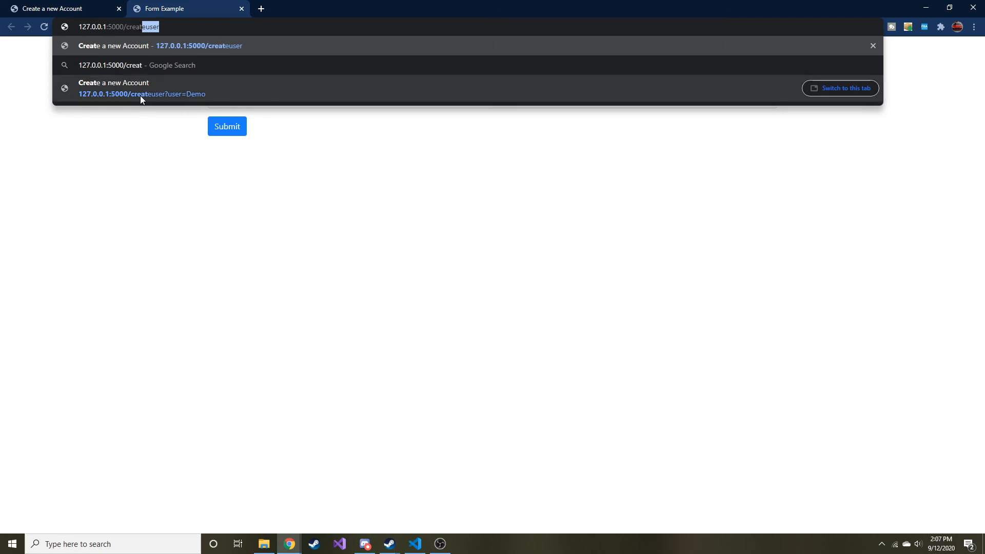
pyautogui.moveTo(168, 99)
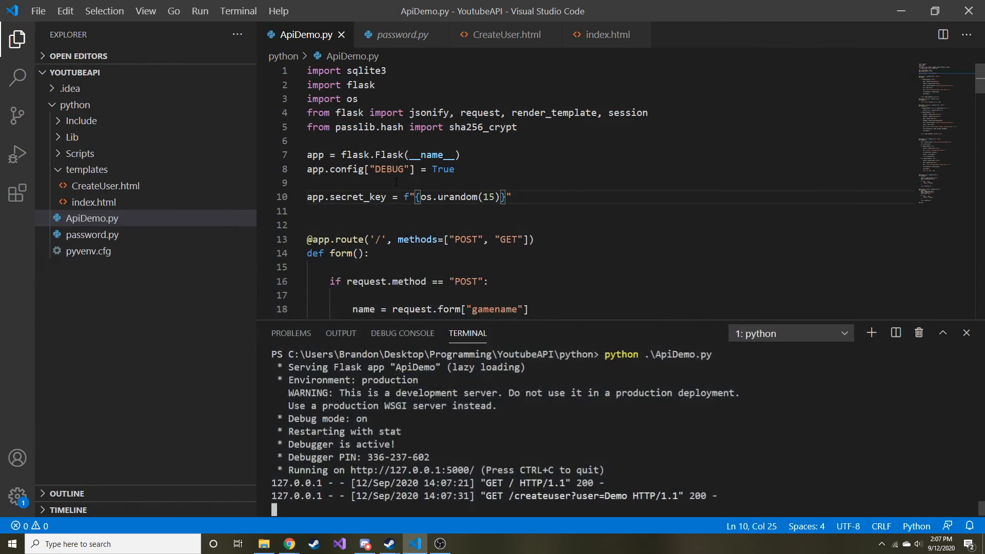
# Inspect the showuser route's Hello session['user'] greeting, then enter 127.0.0.1:5000/showus in Chrome
pyautogui.scroll(-3)
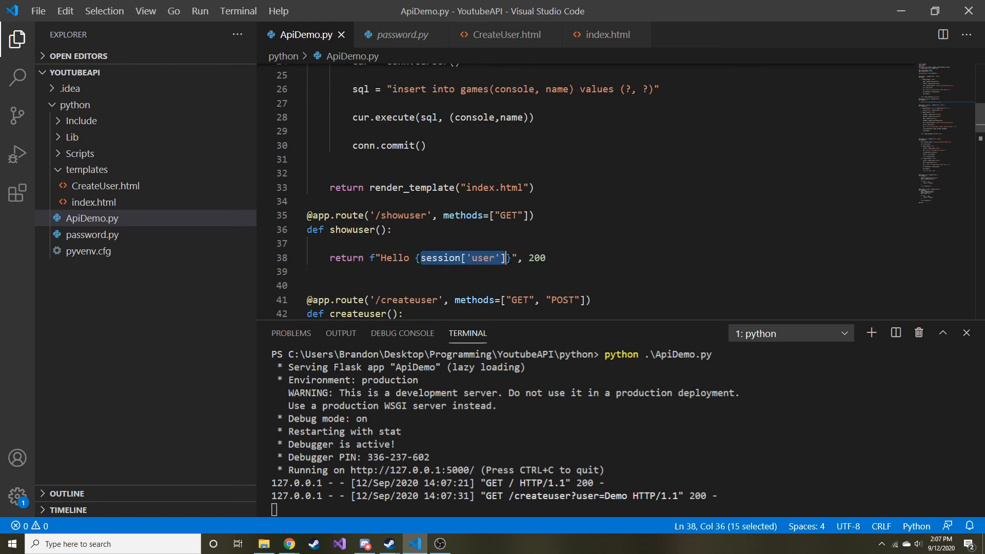
pyautogui.doubleClick(481, 257)
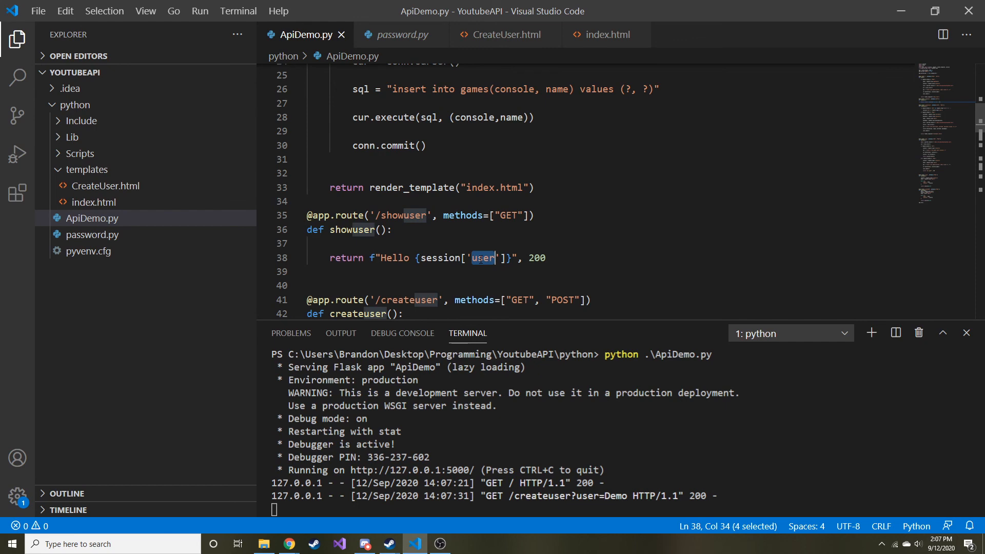
pyautogui.click(382, 258)
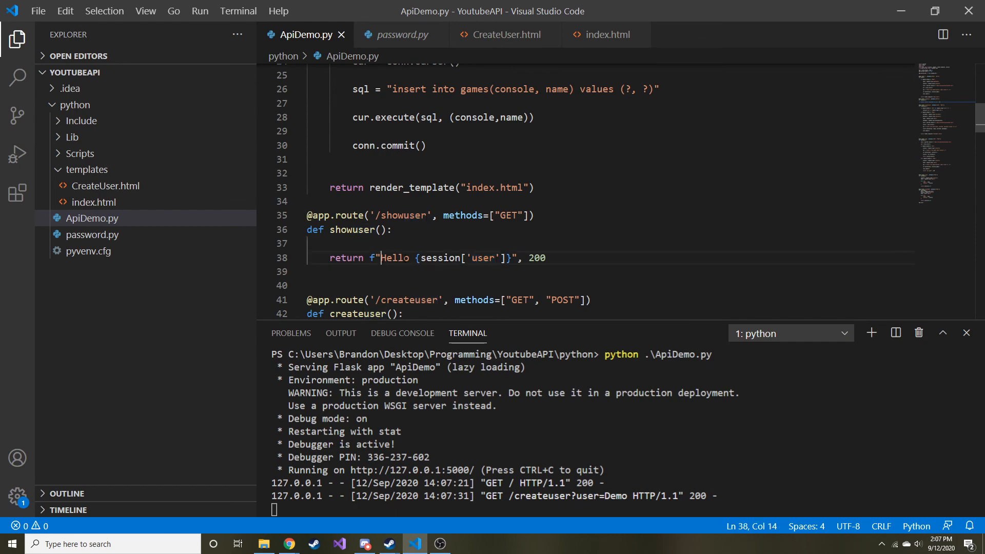
pyautogui.moveTo(381, 258); pyautogui.dragTo(513, 258)
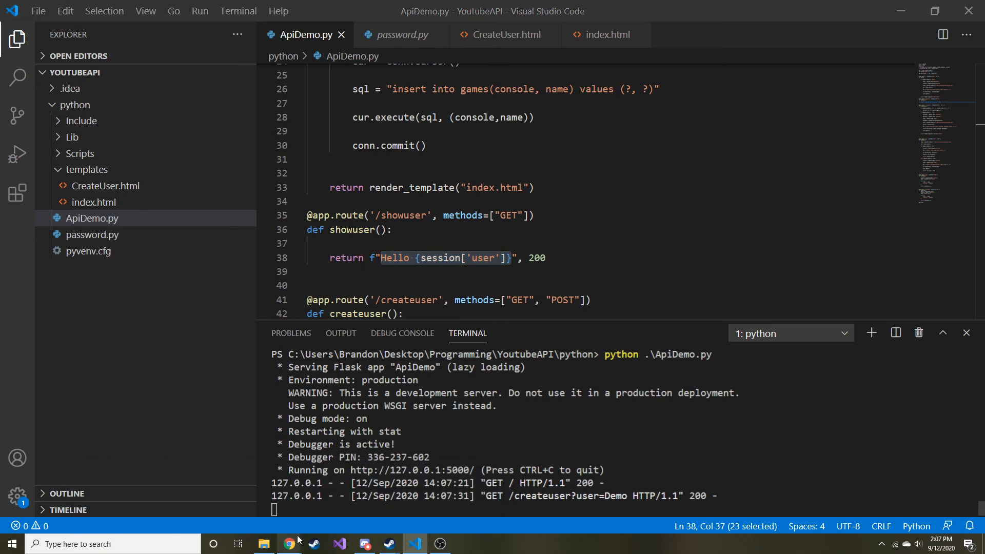
pyautogui.click(288, 544)
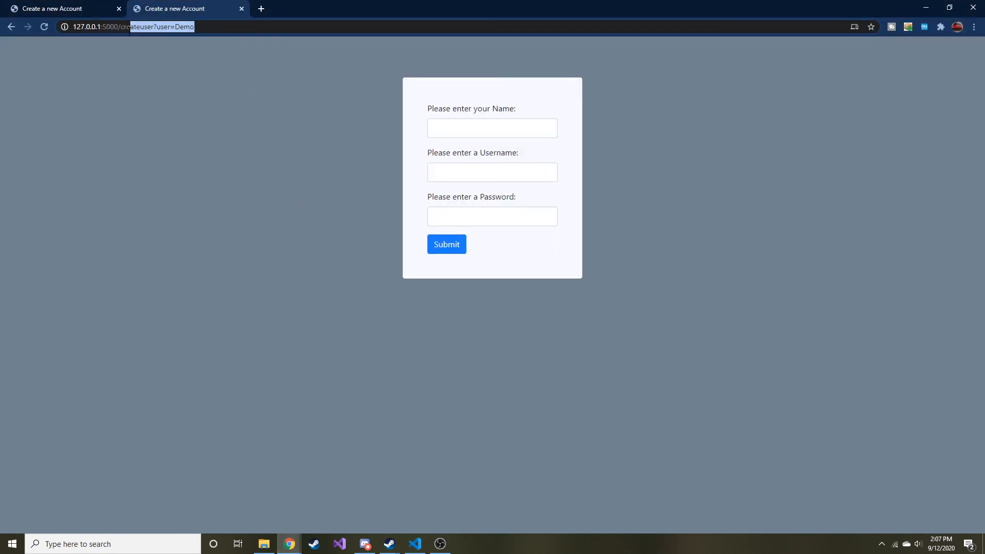
pyautogui.write('127.0.0.1:5000/showus')
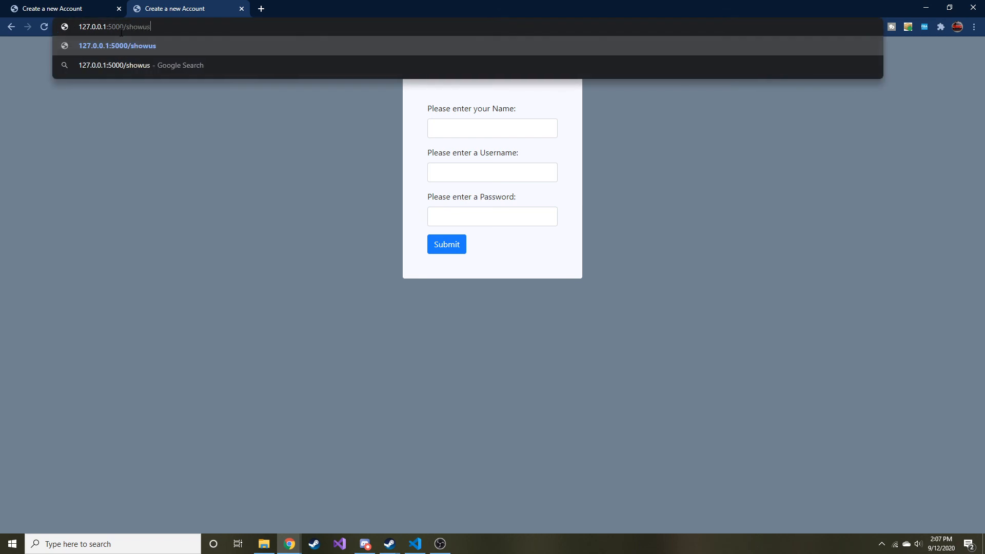